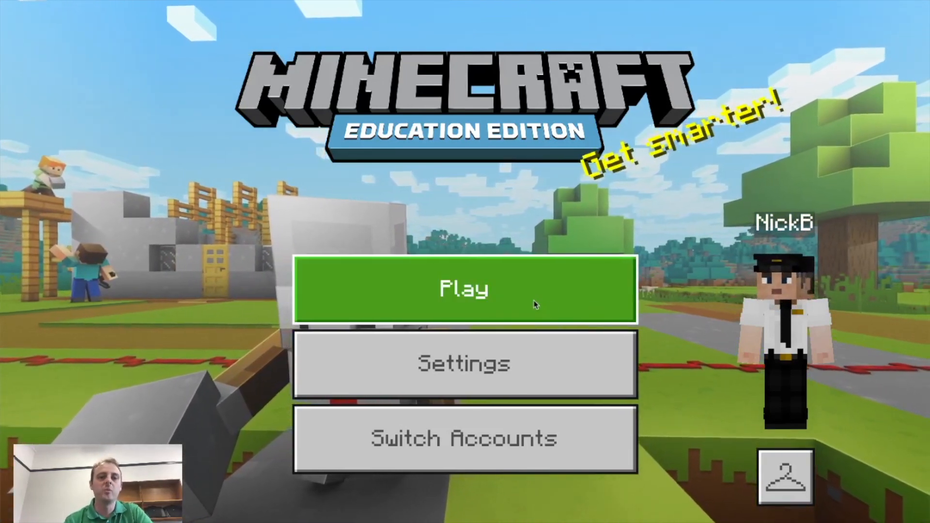
Start creating a new world from the title screen to reach its game settings
{"action": "left_click", "coordinate": [464, 289]}
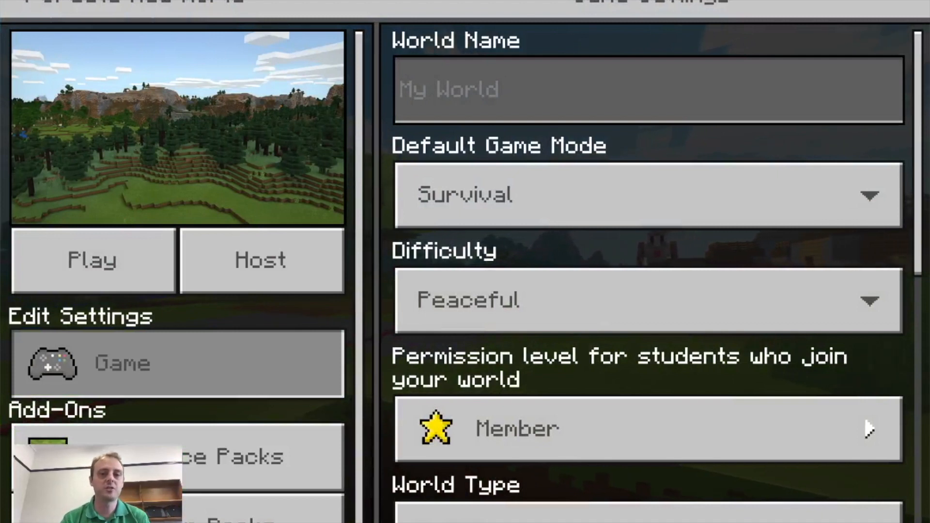
Name the new world Coding Trials in the World Name field
{"action": "left_click", "coordinate": [649, 89]}
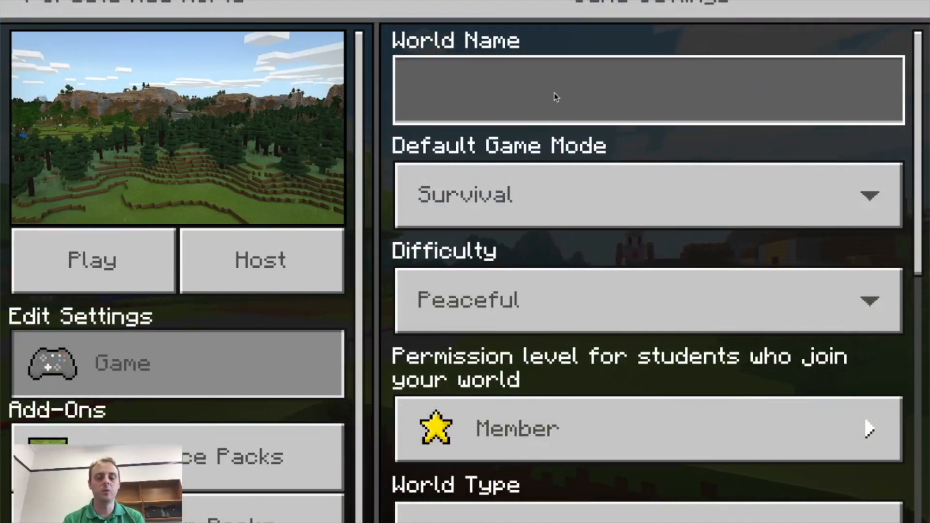
{"action": "type", "text": "Coding Ti"}
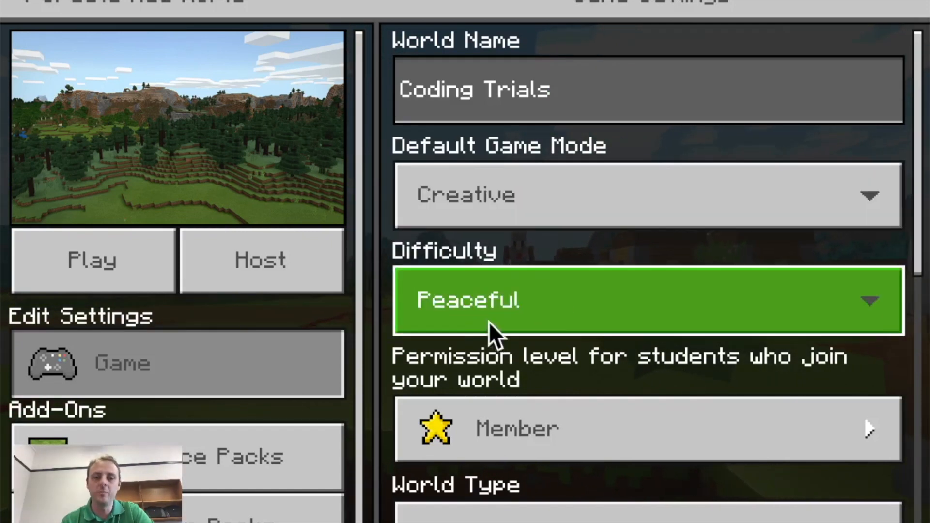
{"action": "mouse_move", "coordinate": [587, 338]}
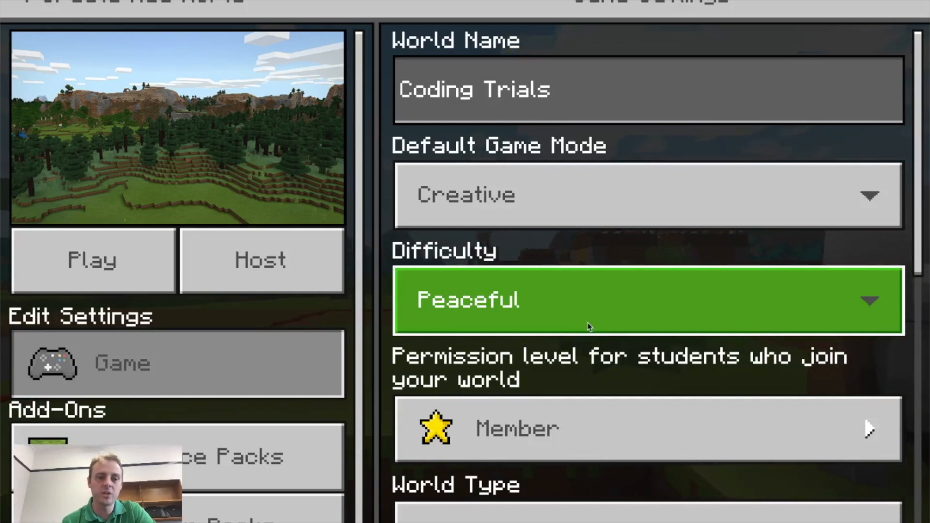
{"action": "mouse_move", "coordinate": [877, 254]}
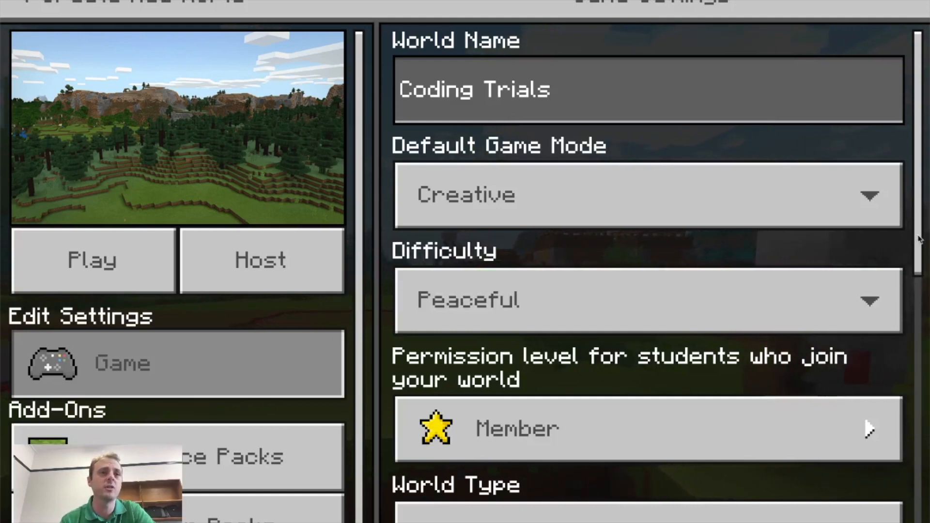
Change the World Type from Infinite to Flat
{"action": "scroll", "scroll_direction": "down", "scroll_amount": 3}
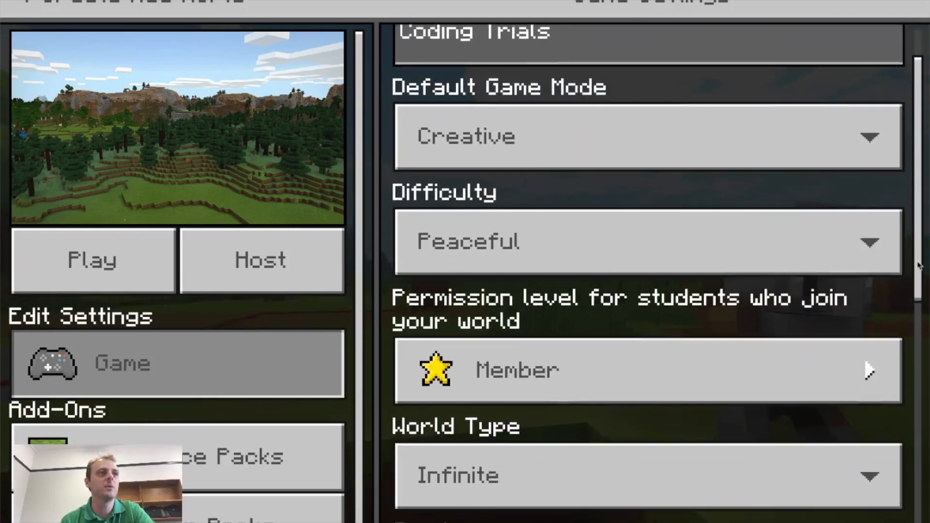
{"action": "scroll", "scroll_direction": "down", "scroll_amount": 3}
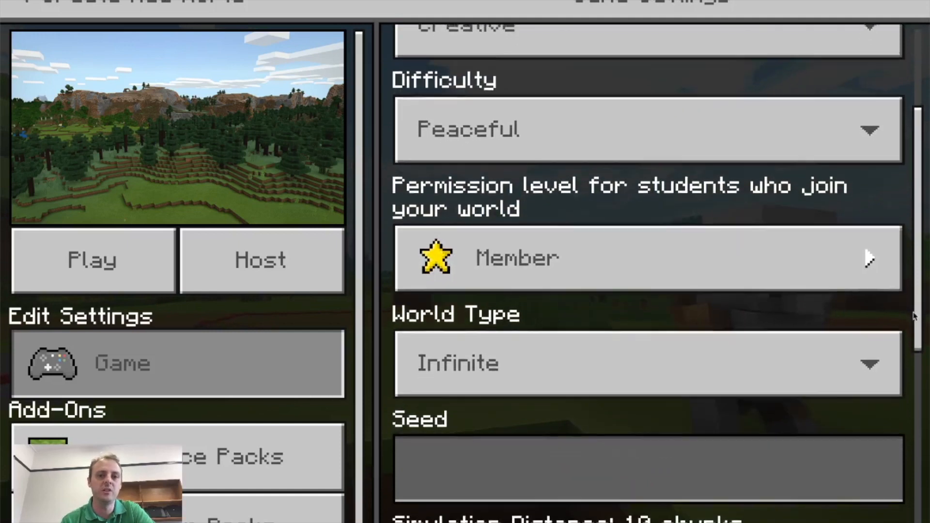
{"action": "scroll", "scroll_direction": "down", "scroll_amount": 3}
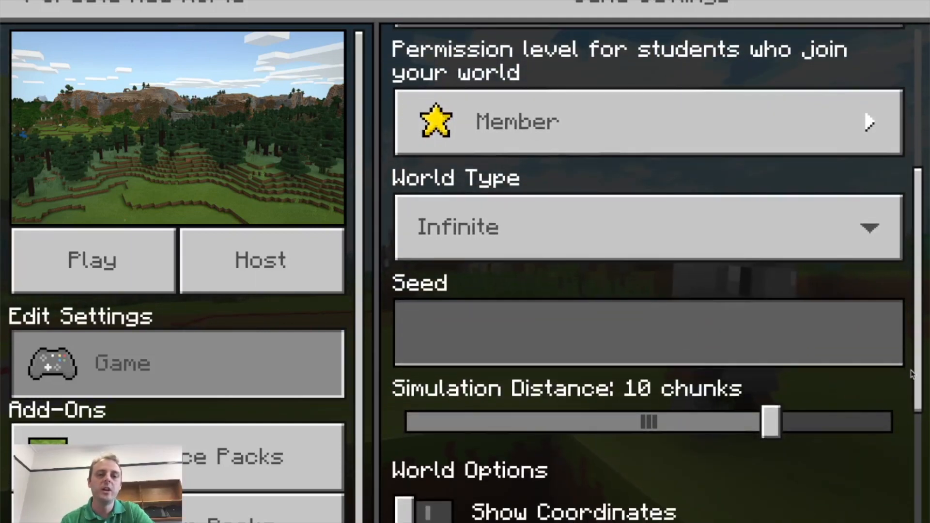
{"action": "mouse_move", "coordinate": [409, 192]}
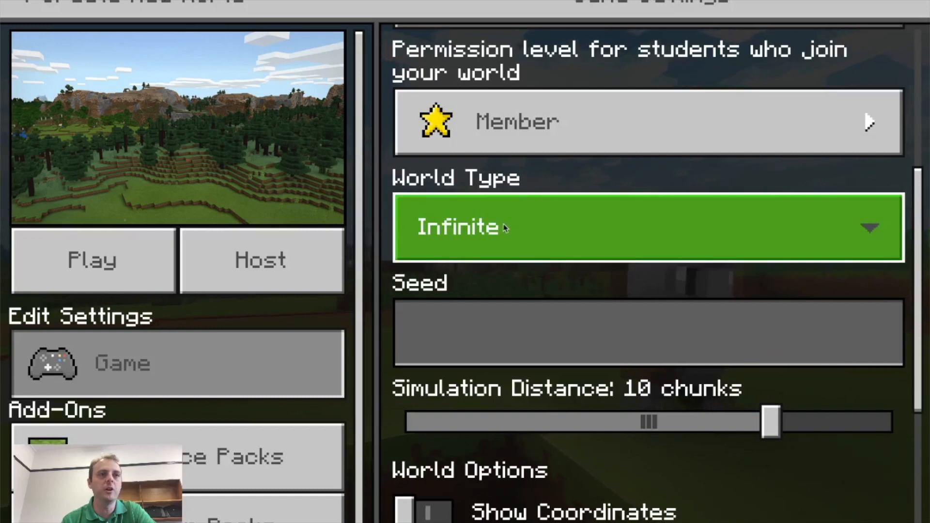
{"action": "left_click", "coordinate": [648, 227]}
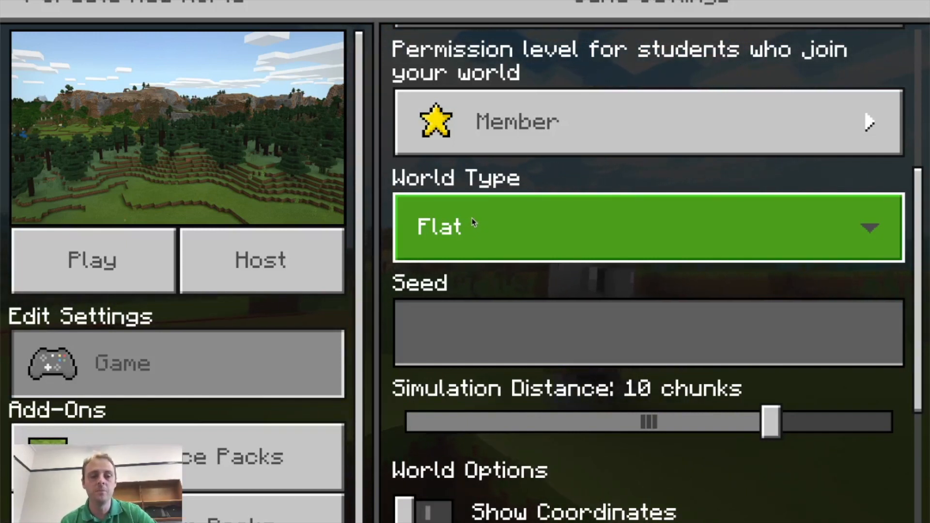
{"action": "mouse_move", "coordinate": [581, 256]}
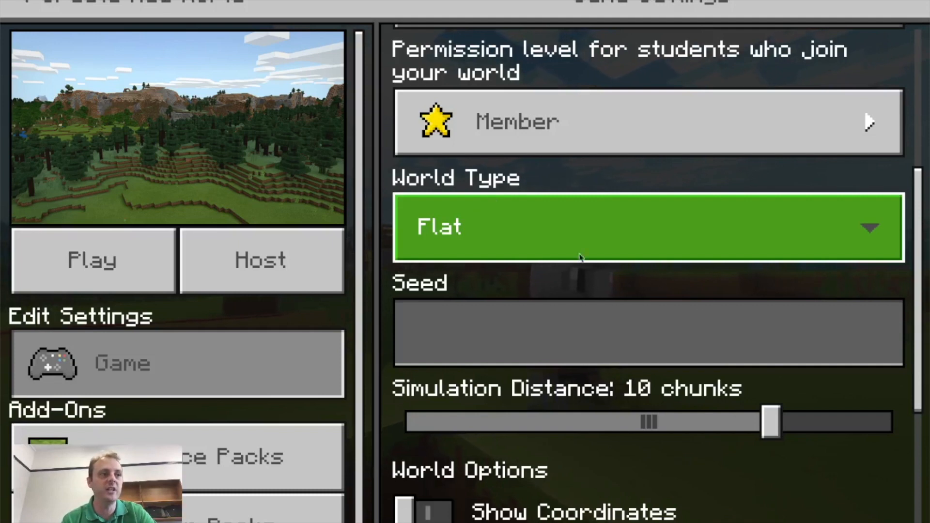
Turn on Show Coordinates and Always Day for the world
{"action": "scroll", "scroll_direction": "down", "scroll_amount": 3}
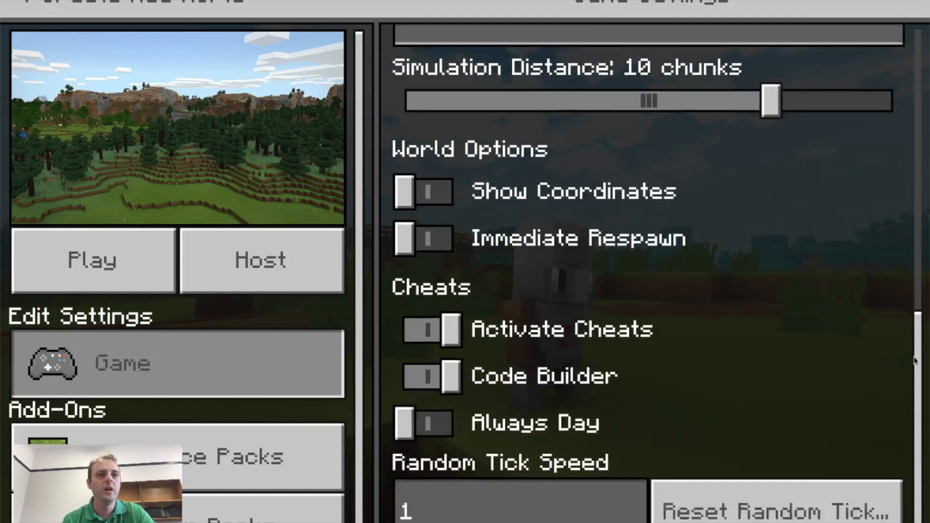
{"action": "left_click", "coordinate": [423, 191]}
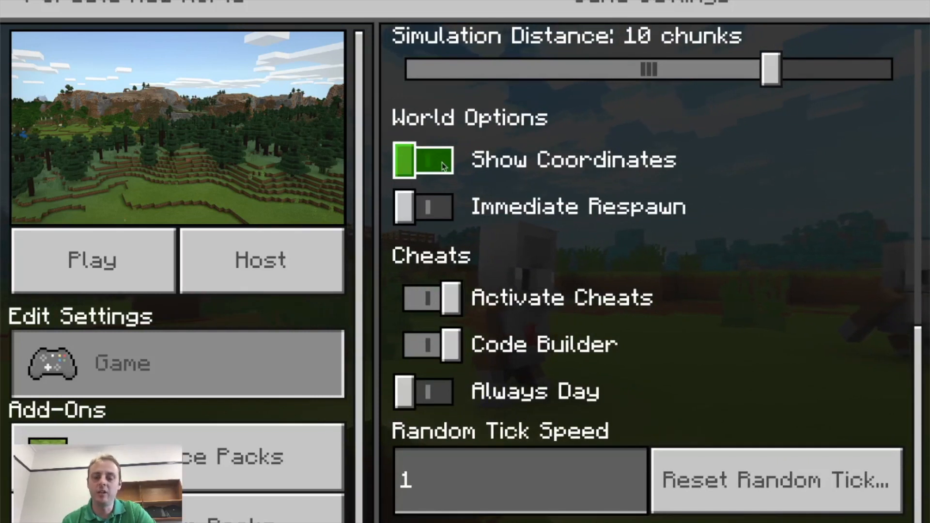
{"action": "left_click", "coordinate": [424, 161]}
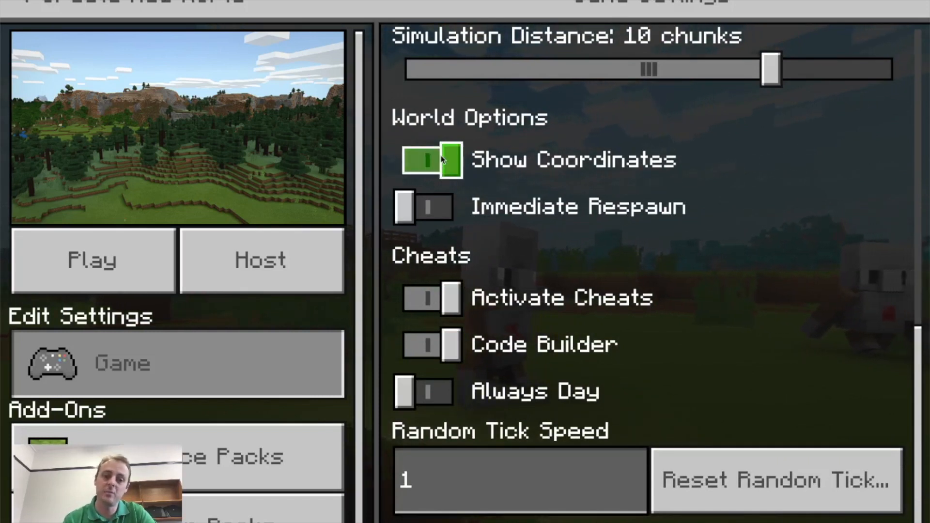
{"action": "left_click", "coordinate": [423, 391]}
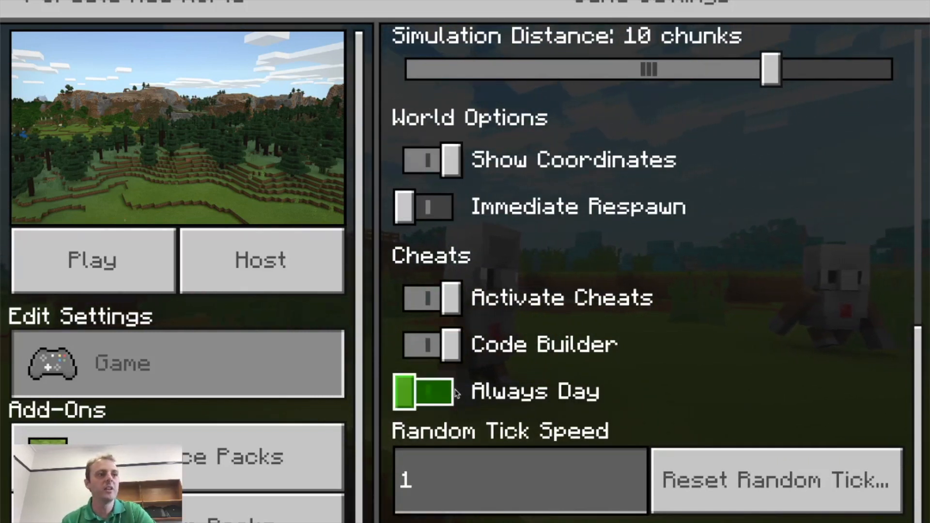
{"action": "left_click", "coordinate": [424, 392]}
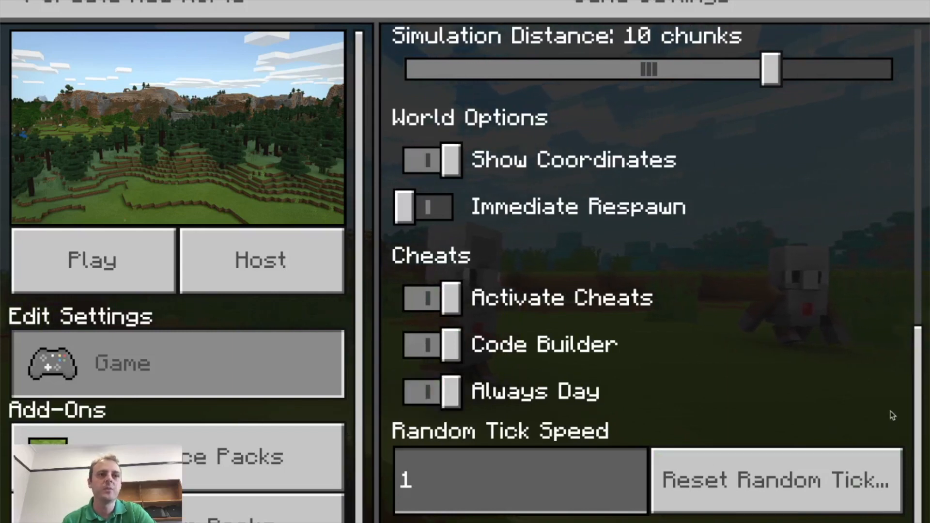
{"action": "mouse_move", "coordinate": [909, 360]}
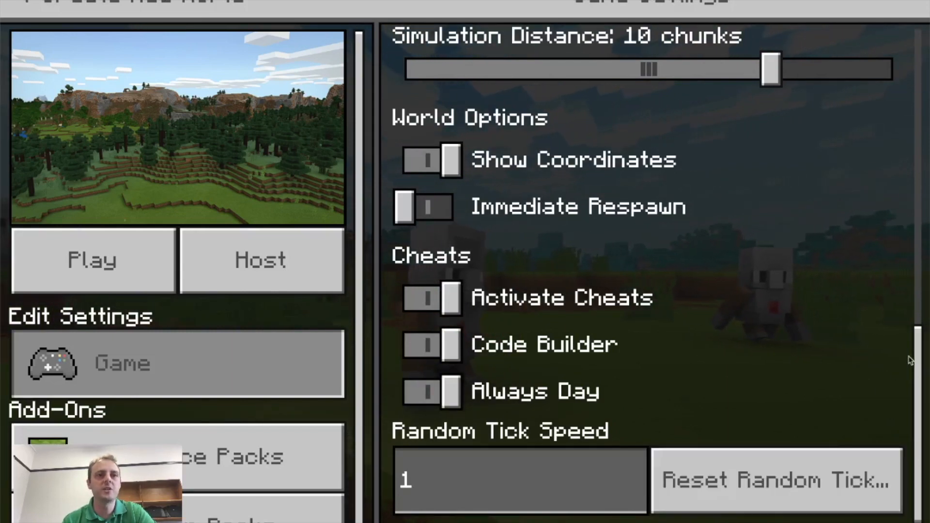
Turn on Perfect Weather and turn off Player Damage
{"action": "scroll", "scroll_direction": "down", "scroll_amount": 3}
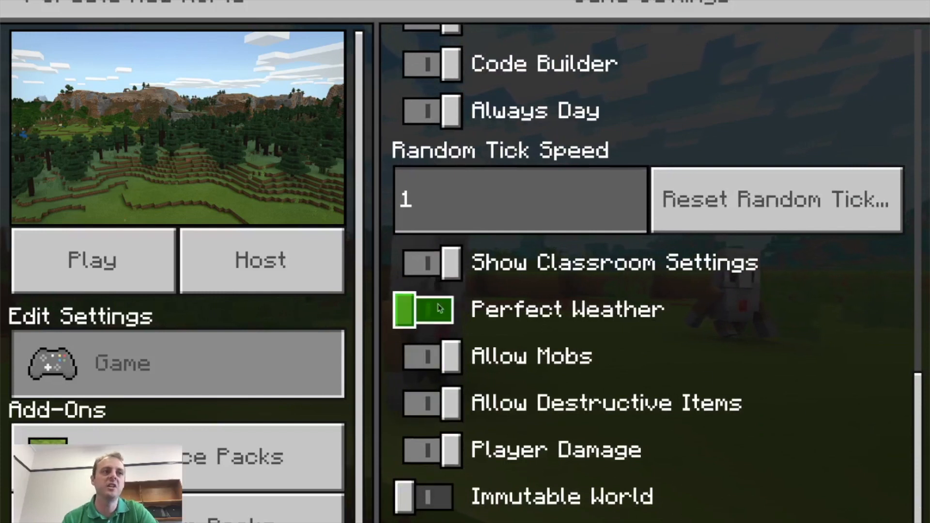
{"action": "left_click", "coordinate": [430, 309]}
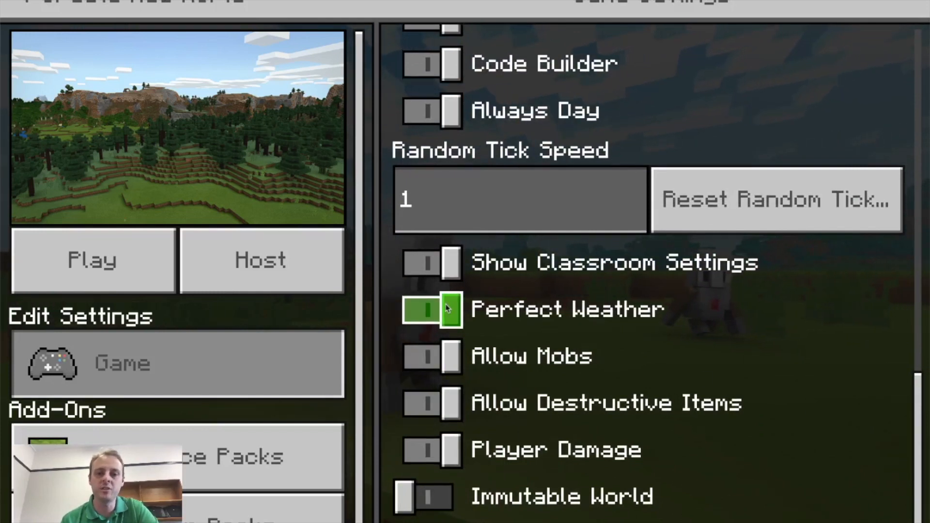
{"action": "left_click", "coordinate": [430, 450]}
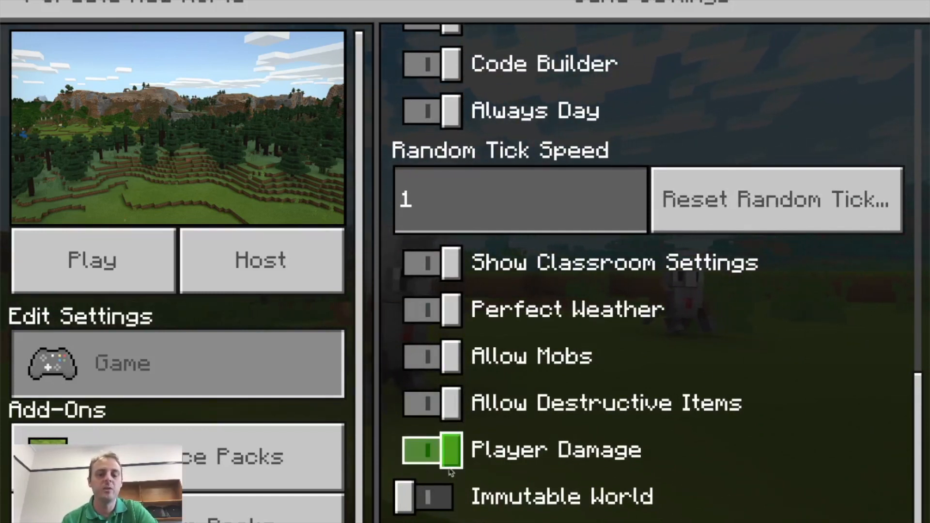
{"action": "left_click", "coordinate": [430, 449]}
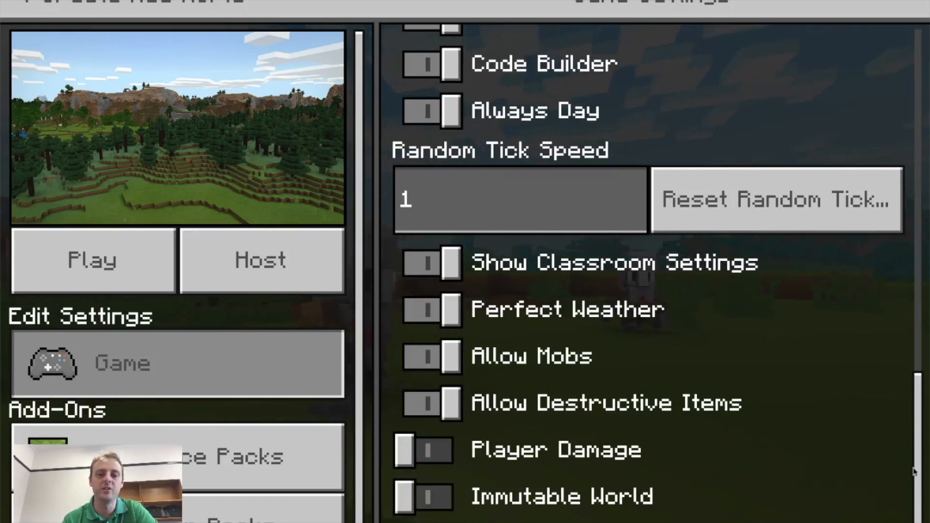
{"action": "left_click", "coordinate": [432, 449]}
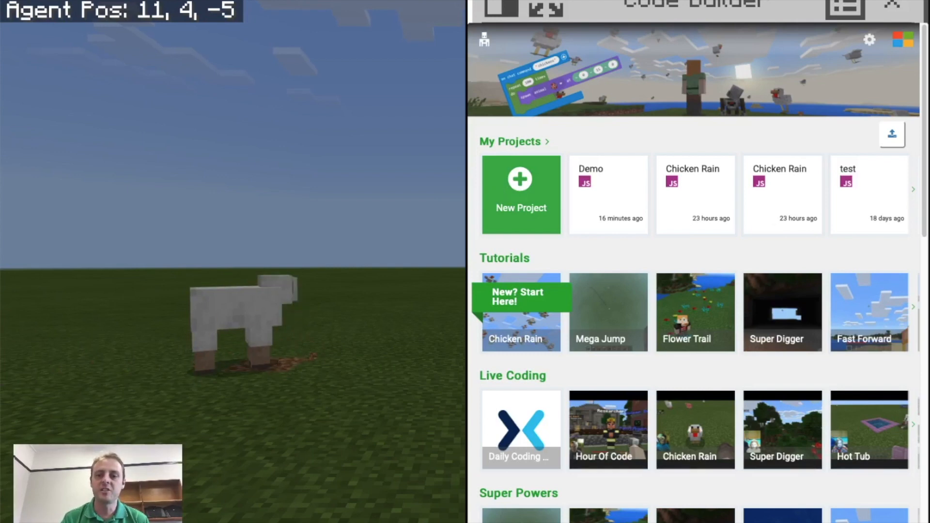
Scroll through Code Builder's My Projects home listing projects and tutorials
{"action": "scroll", "scroll_direction": "down", "scroll_amount": 3}
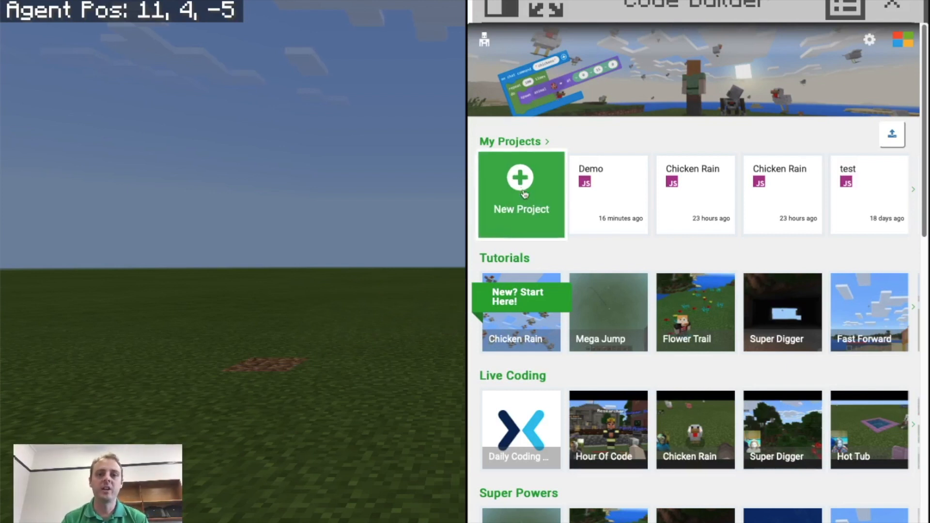
{"action": "mouse_move", "coordinate": [521, 196]}
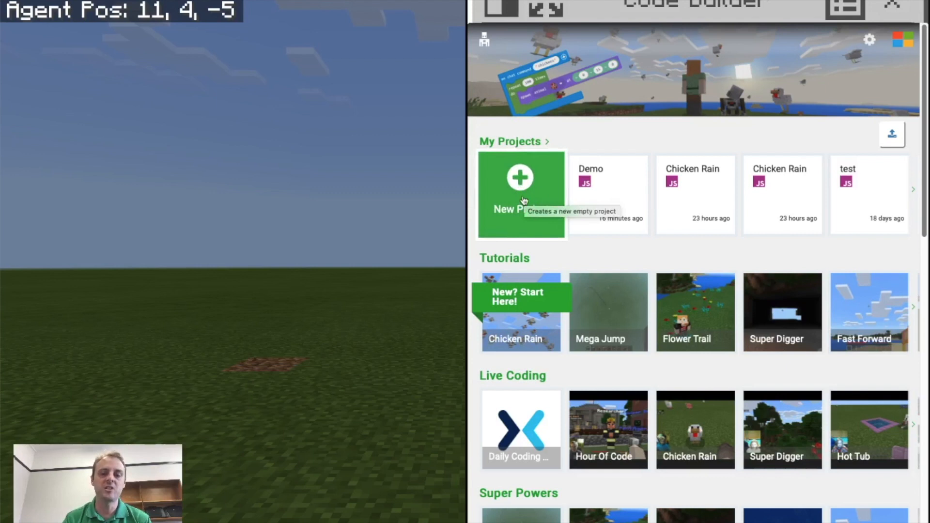
Start a new empty Code Builder project set to JavaScript Only
{"action": "left_click", "coordinate": [520, 196]}
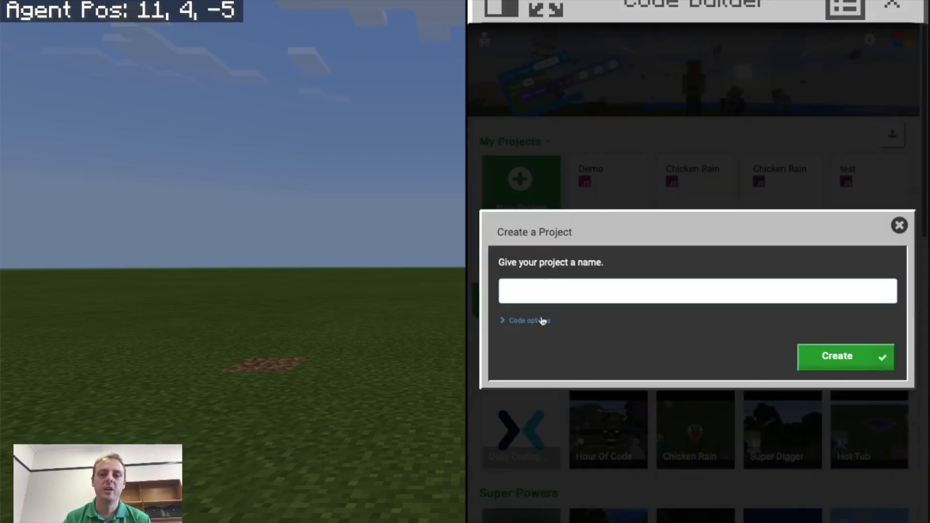
{"action": "left_click", "coordinate": [527, 321]}
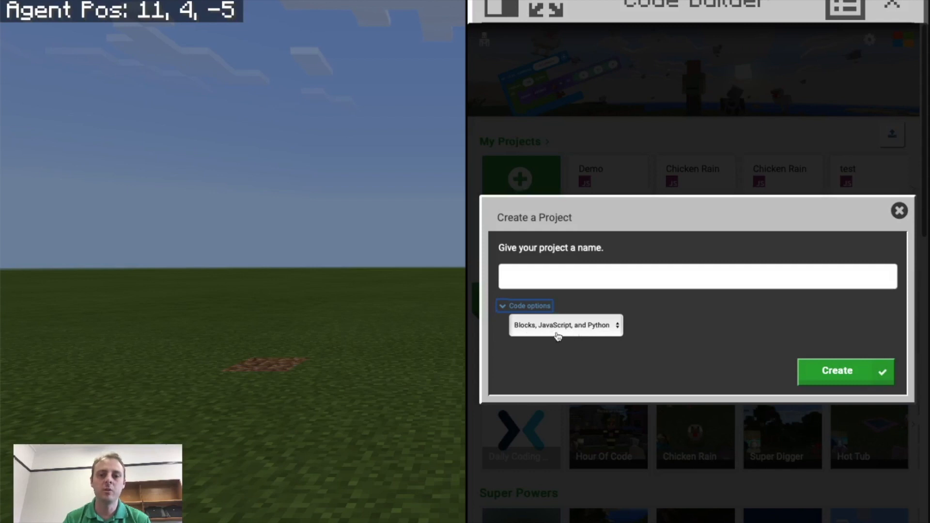
{"action": "left_click", "coordinate": [563, 326]}
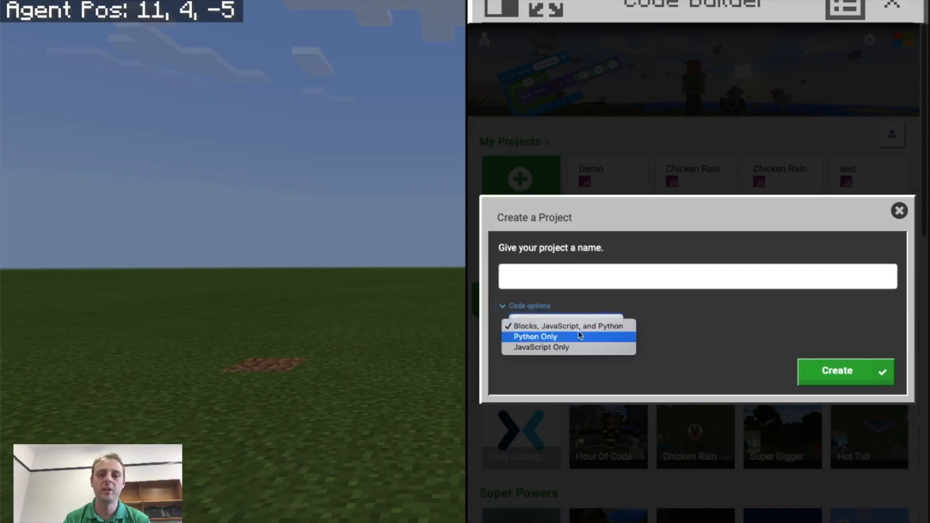
{"action": "left_click", "coordinate": [541, 347]}
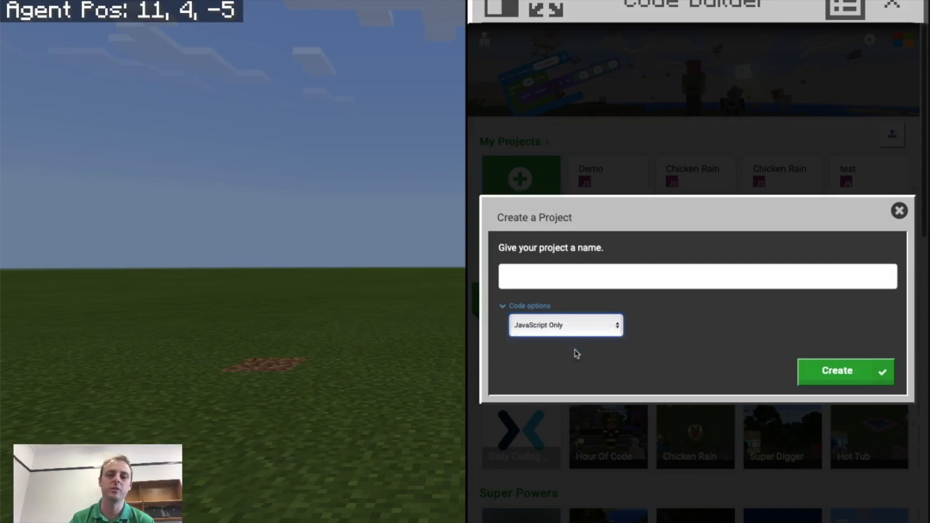
Name the project Chicken Rain and create it
{"action": "left_click", "coordinate": [696, 276]}
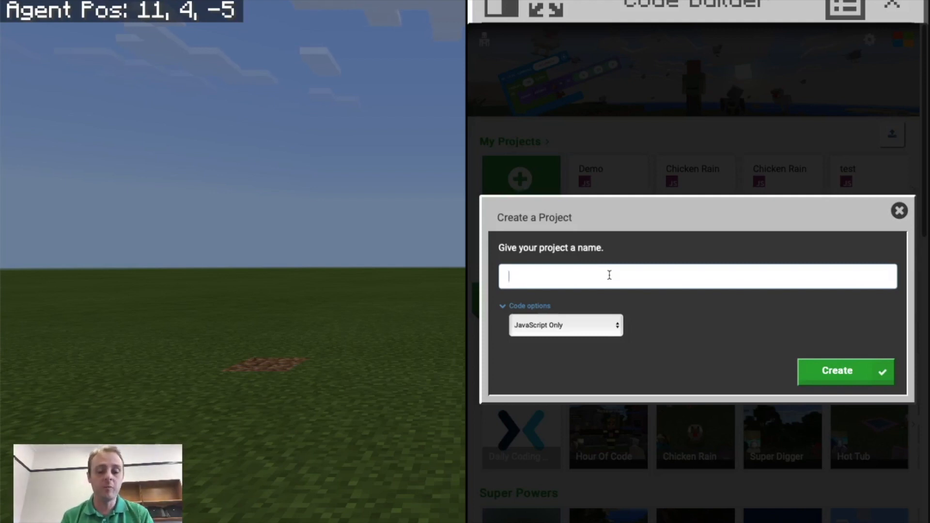
{"action": "type", "text": "Chicken R"}
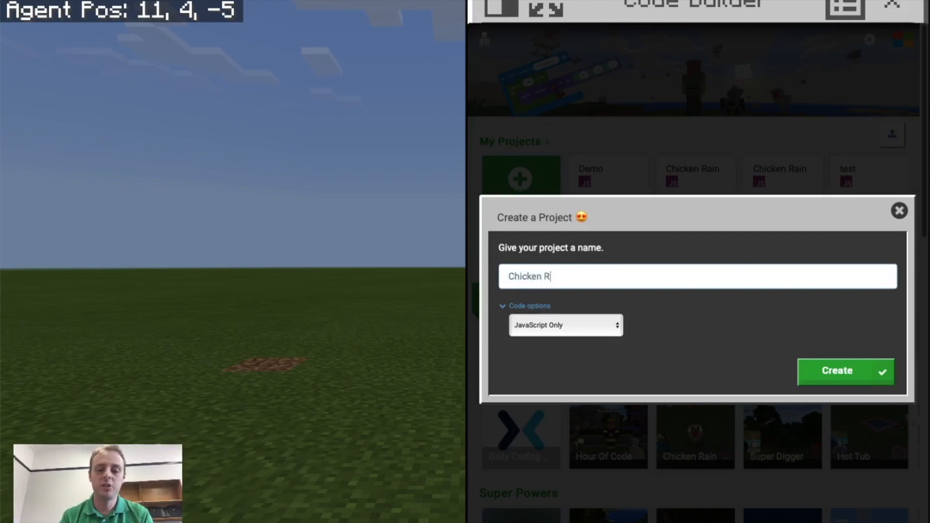
{"action": "type", "text": "ain"}
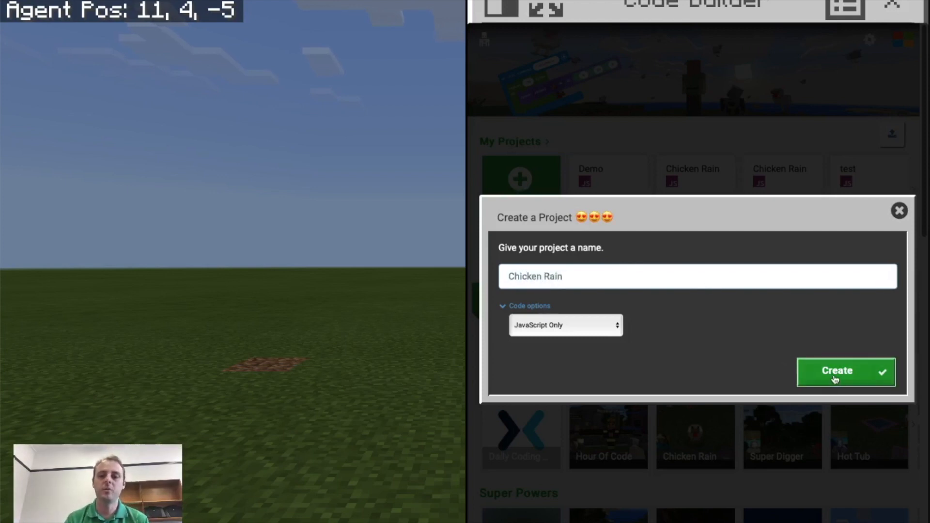
{"action": "left_click", "coordinate": [836, 371]}
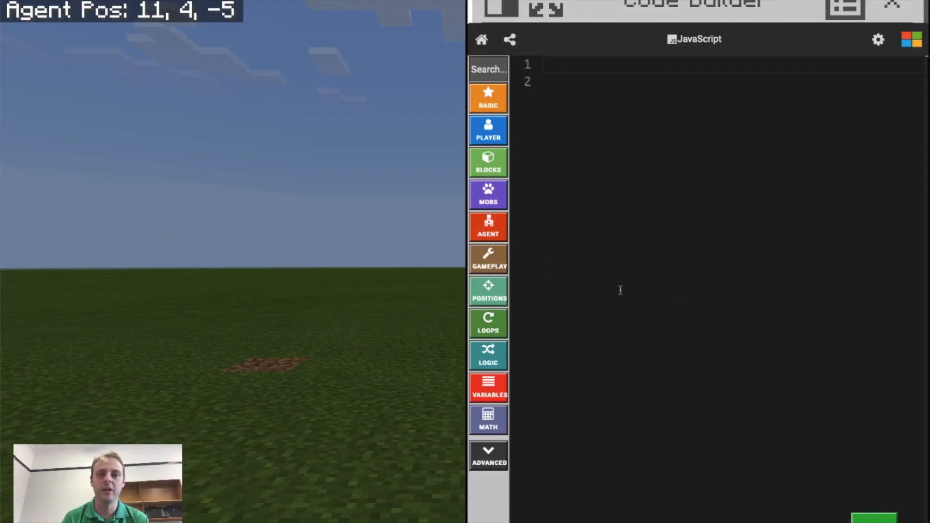
{"action": "mouse_move", "coordinate": [771, 174]}
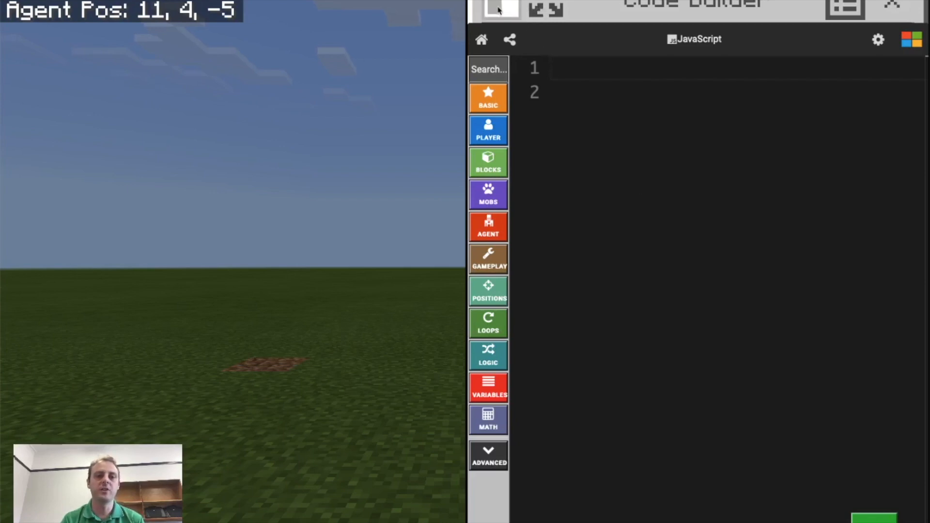
Expand the Code Builder JavaScript editor to fill the whole screen
{"action": "left_click", "coordinate": [500, 8]}
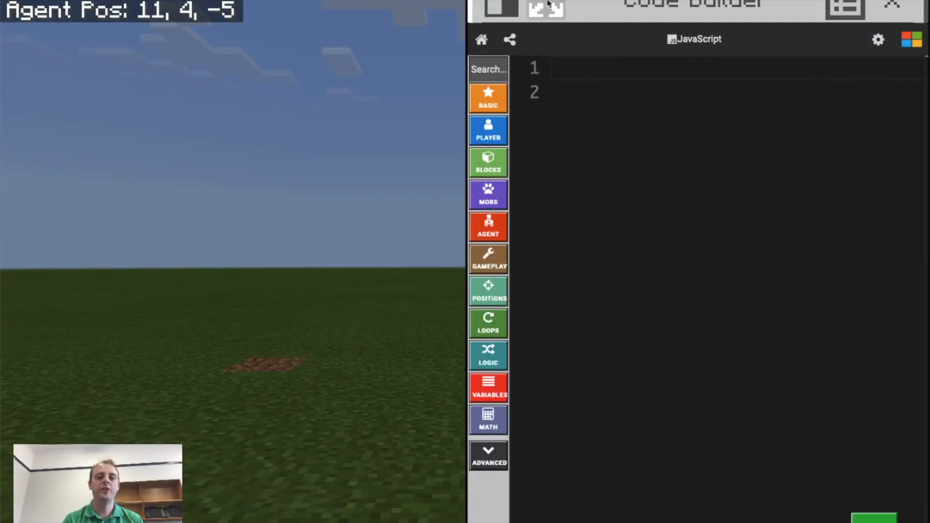
{"action": "left_click", "coordinate": [544, 9]}
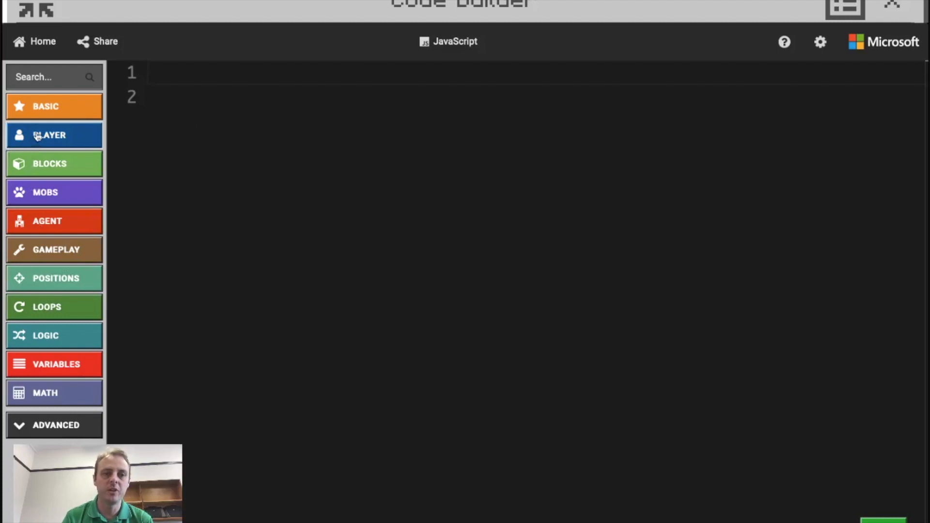
{"action": "left_click", "coordinate": [54, 134]}
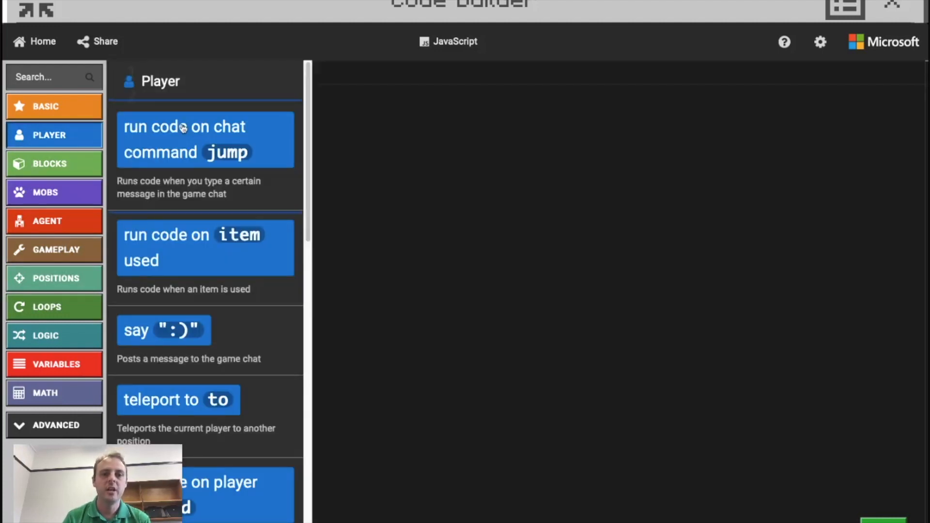
{"action": "left_click", "coordinate": [204, 140]}
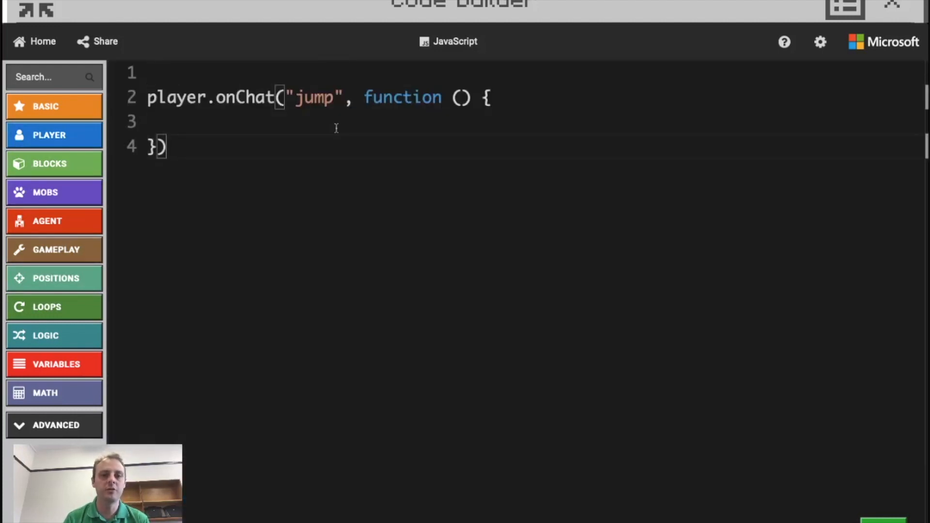
{"action": "left_click", "coordinate": [49, 163]}
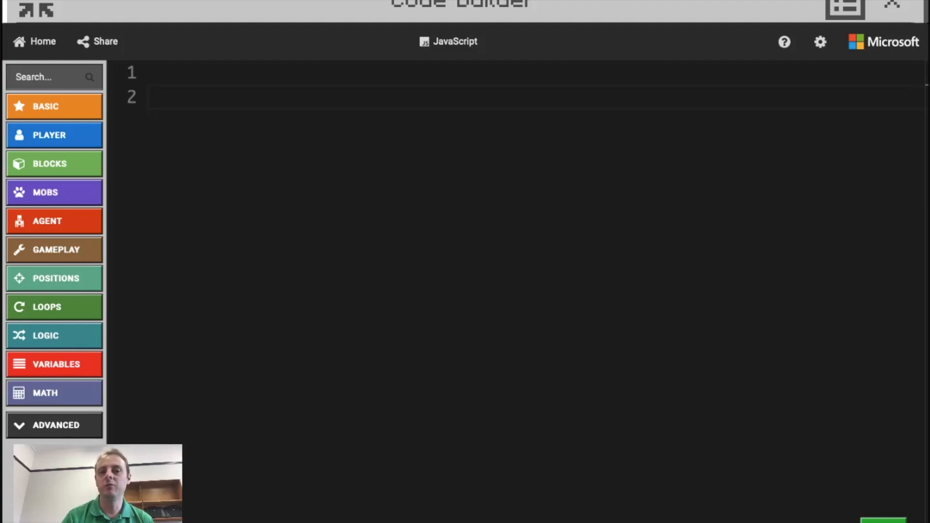
{"action": "mouse_move", "coordinate": [211, 231]}
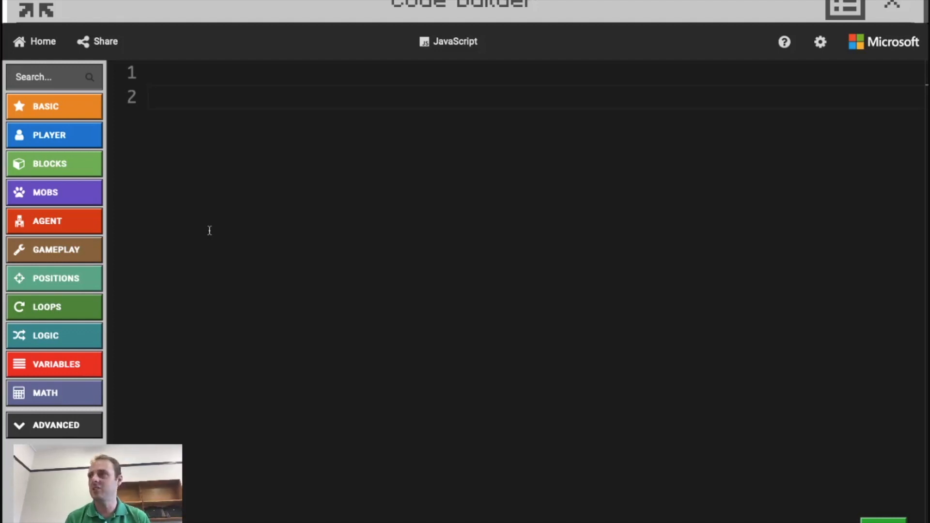
{"action": "key", "text": "enter"}
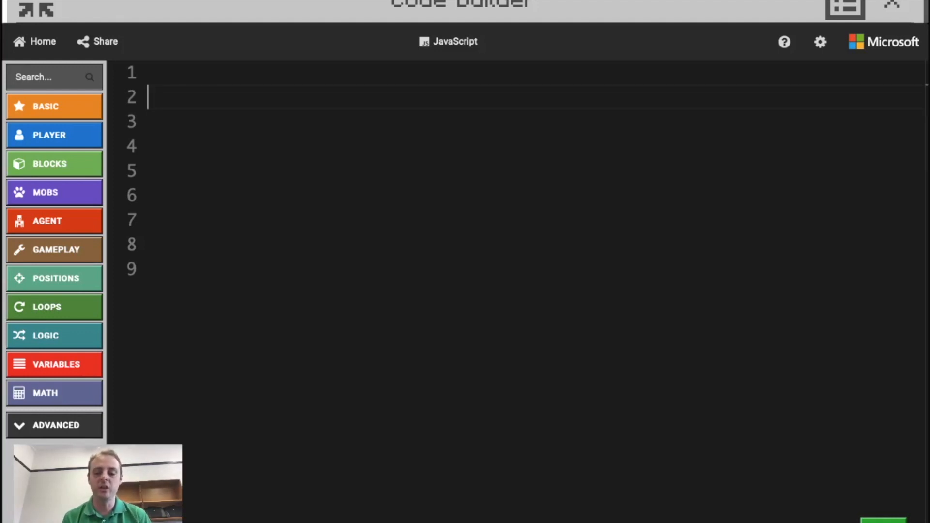
Write player.onChat using the autocomplete suggestion
{"action": "type", "text": "player"}
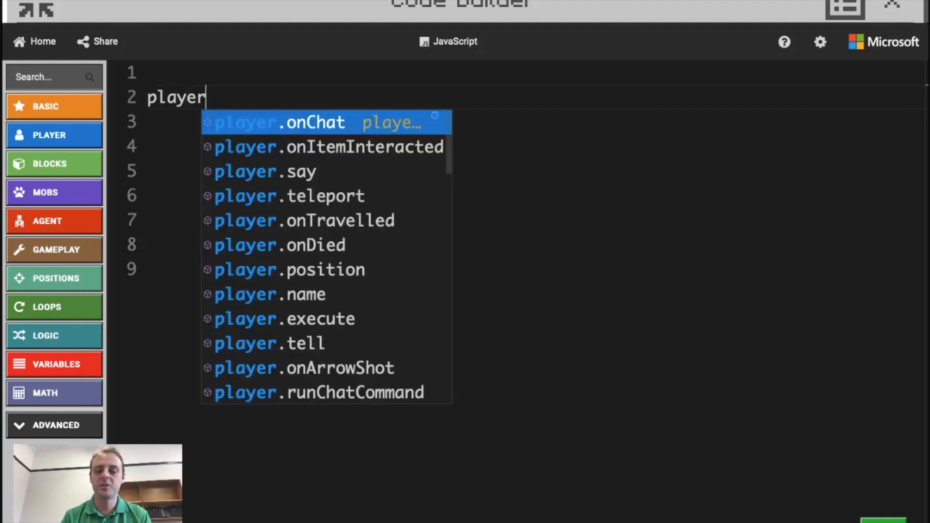
{"action": "type", "text": "."}
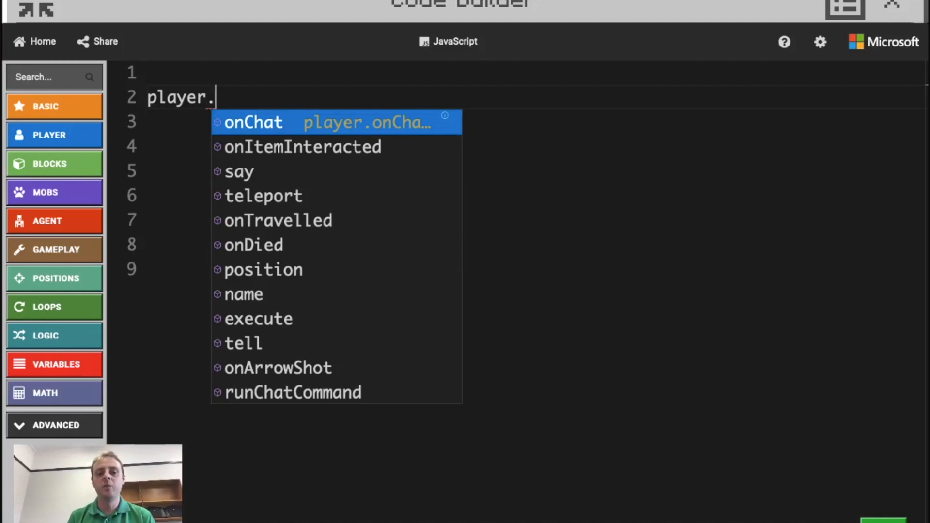
{"action": "type", "text": "onChat"}
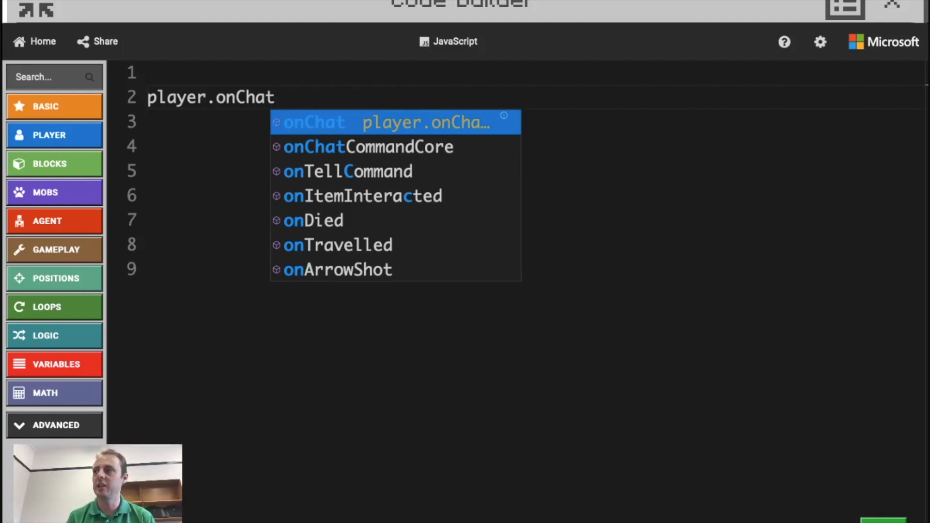
{"action": "left_click", "coordinate": [314, 122]}
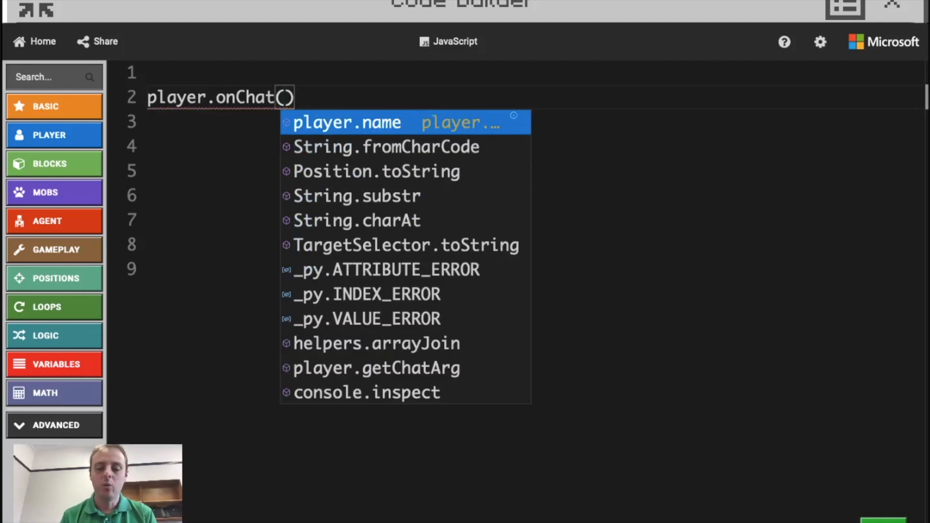
Give onChat the command "chicken" and an empty function body, starting mobs.spawn inside
{"action": "type", "text": "\"chicken\""}
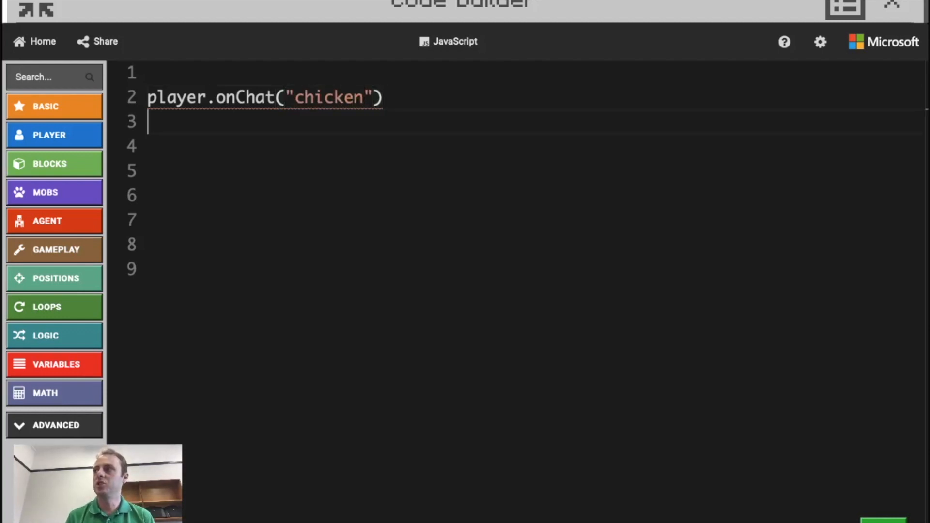
{"action": "type", "text": ", function ("}
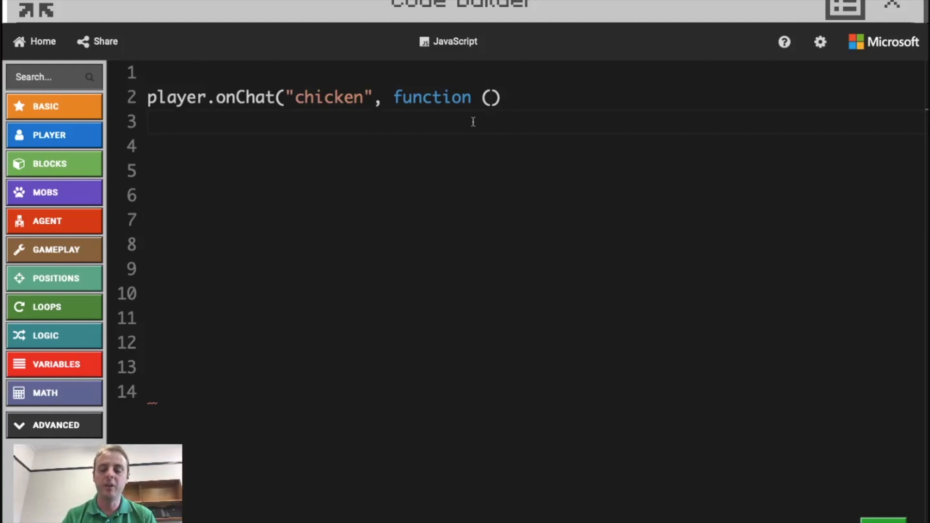
{"action": "type", "text": "{"}
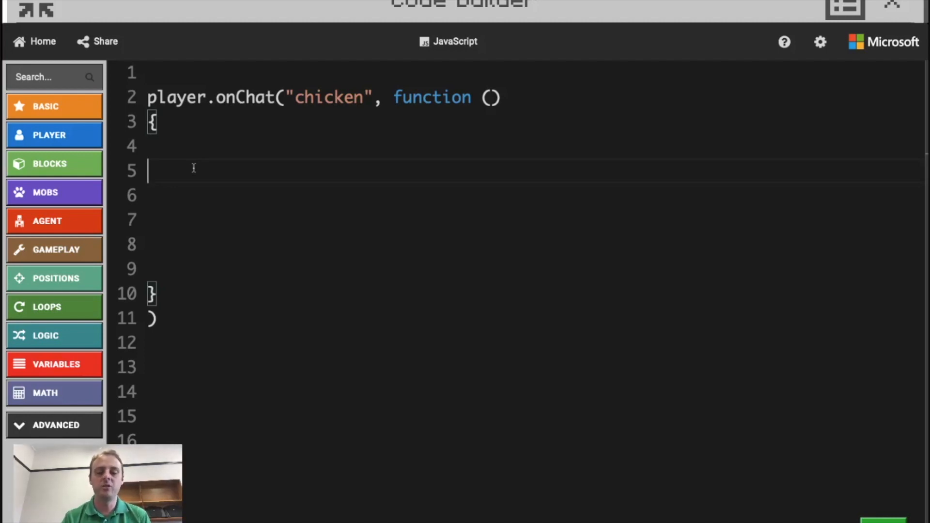
{"action": "type", "text": "mobs.sp"}
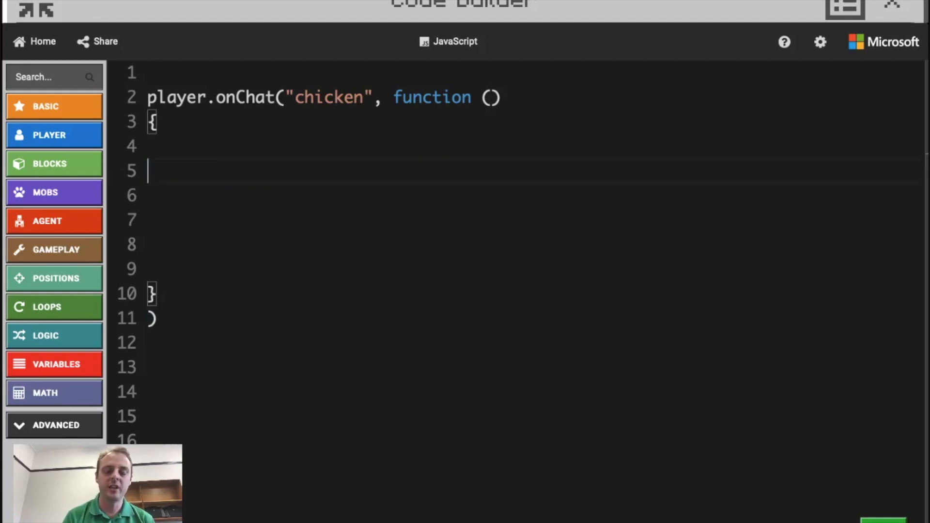
Add mobs.spawn(CHICKEN, pos(0,0,0)) as the handler body via autocomplete
{"action": "type", "text": "mobs.s"}
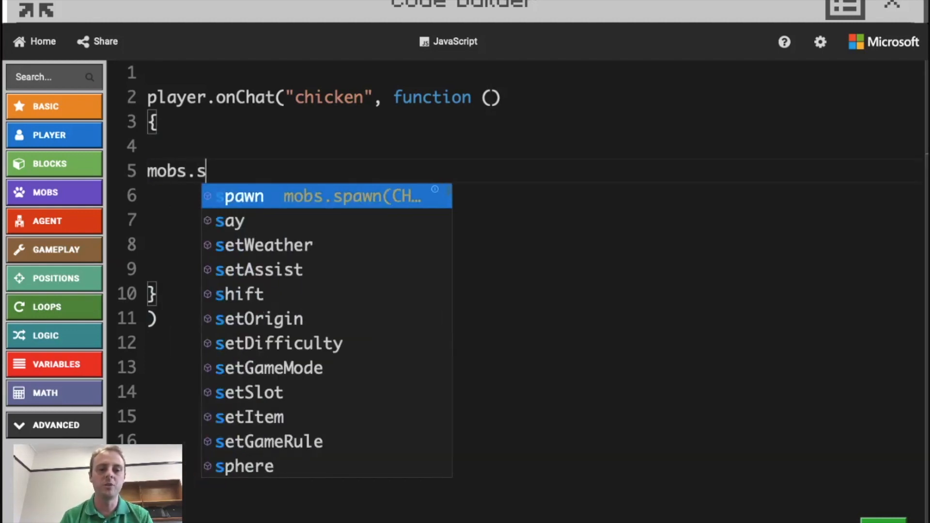
{"action": "type", "text": "pawn(CHICKEN, pos(0,0,0"}
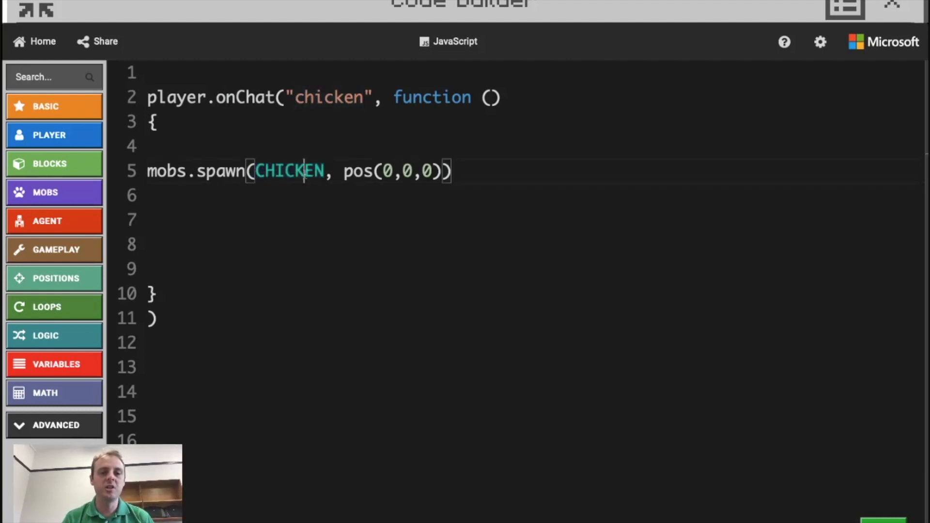
{"action": "double_click", "coordinate": [289, 172]}
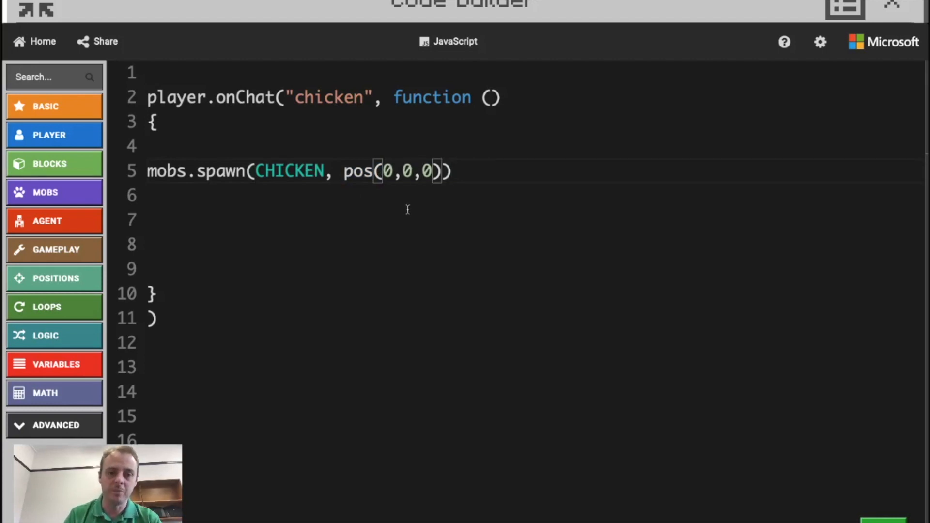
{"action": "mouse_move", "coordinate": [398, 189]}
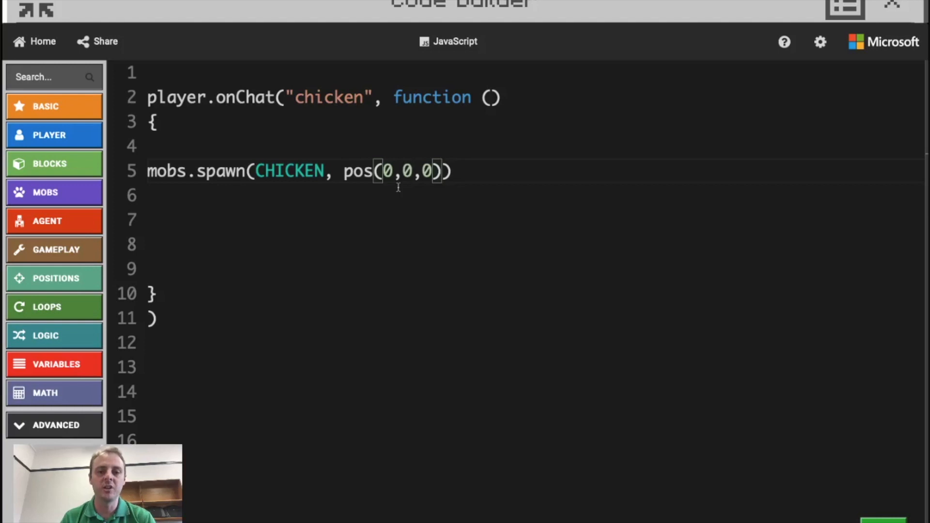
Change the spawn position's middle coordinate to 10, giving pos(0,10,0)
{"action": "double_click", "coordinate": [355, 172]}
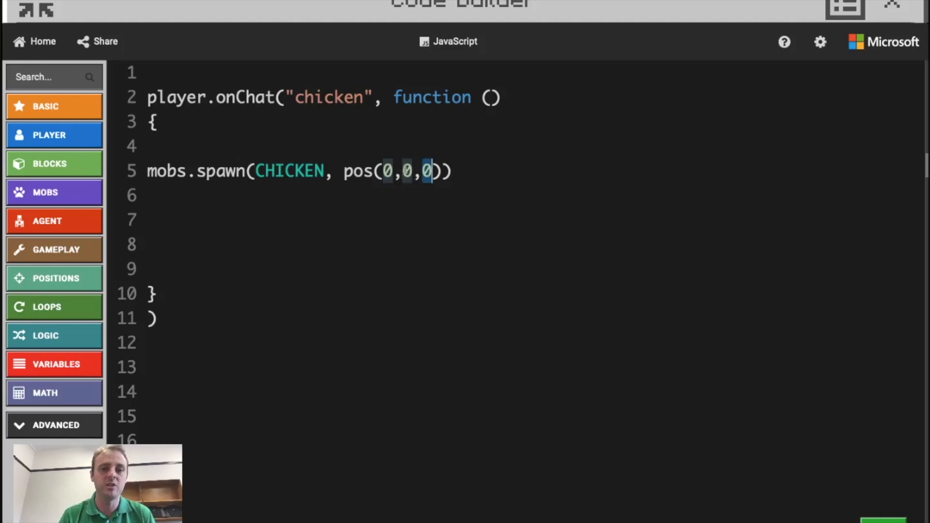
{"action": "type", "text": "1"}
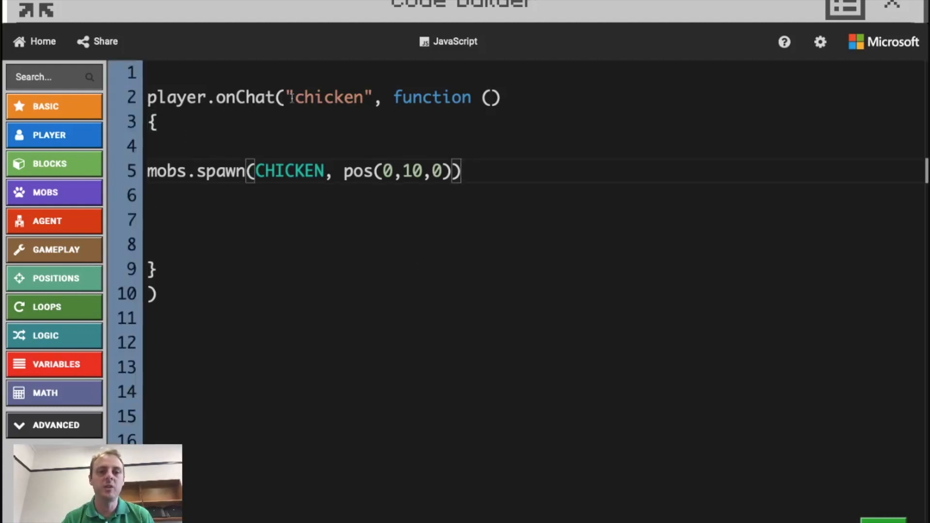
{"action": "double_click", "coordinate": [328, 97]}
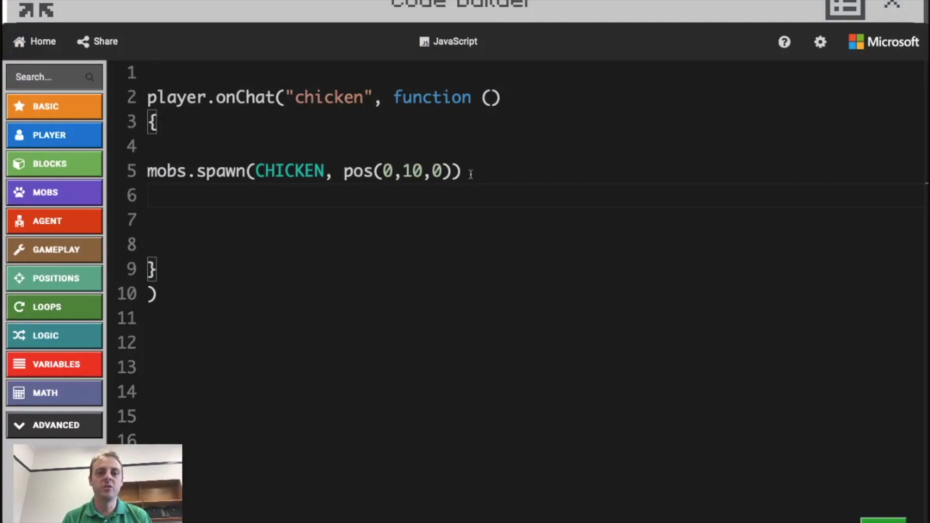
{"action": "triple_click", "coordinate": [303, 170]}
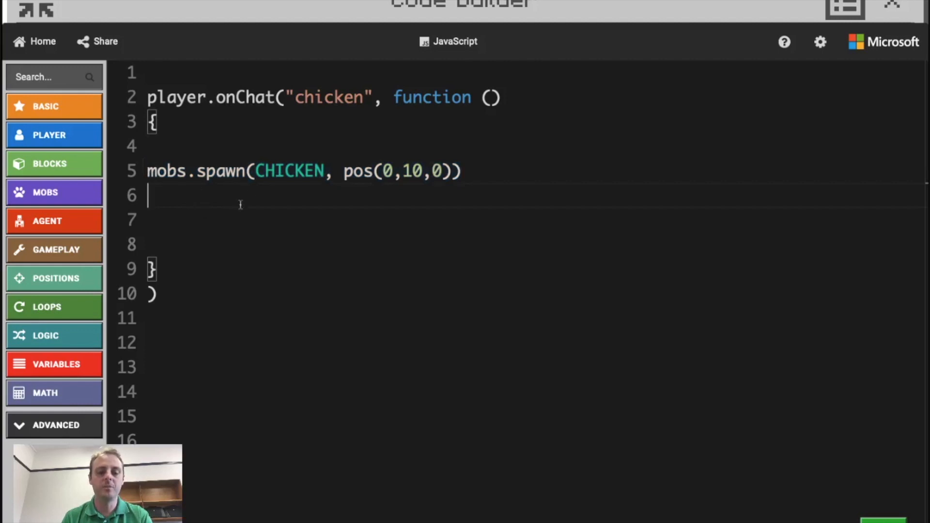
{"action": "right_click", "coordinate": [299, 185]}
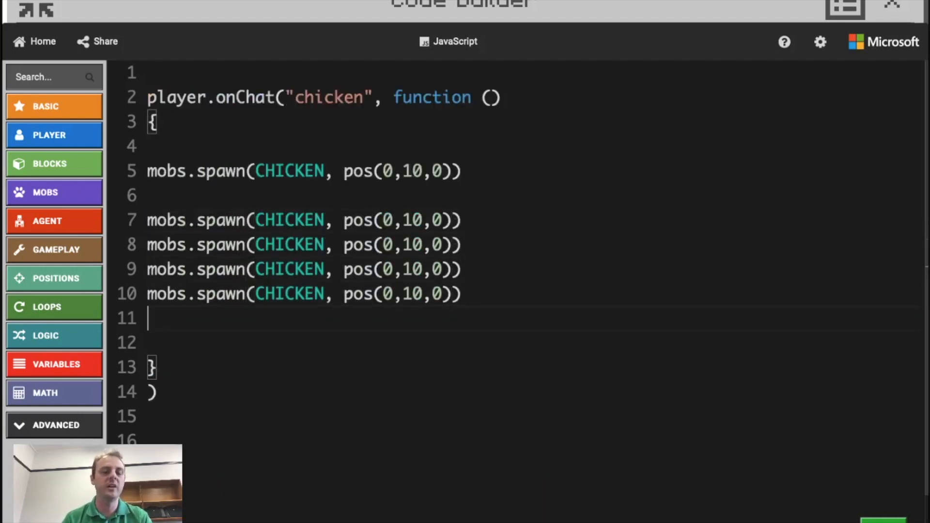
{"action": "left_click_drag", "start_coordinate": [252, 244], "coordinate": [459, 294]}
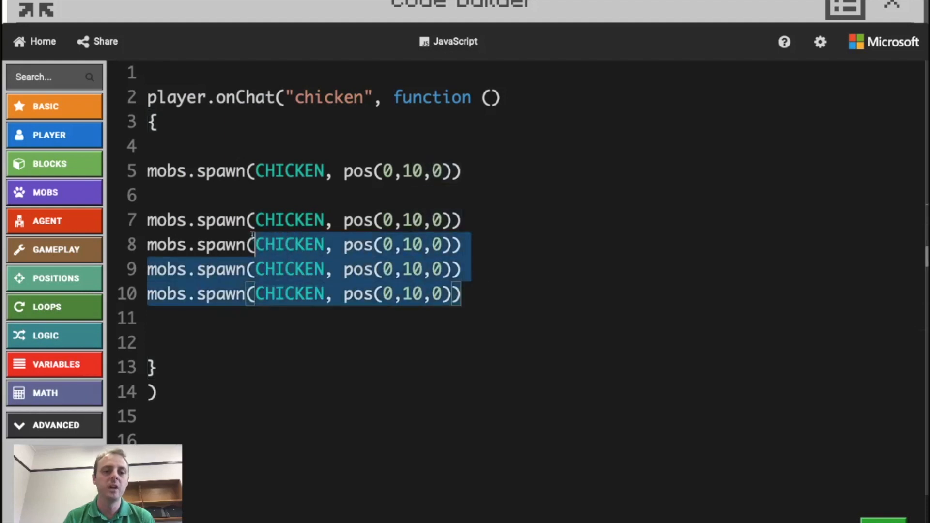
{"action": "key", "text": "Delete"}
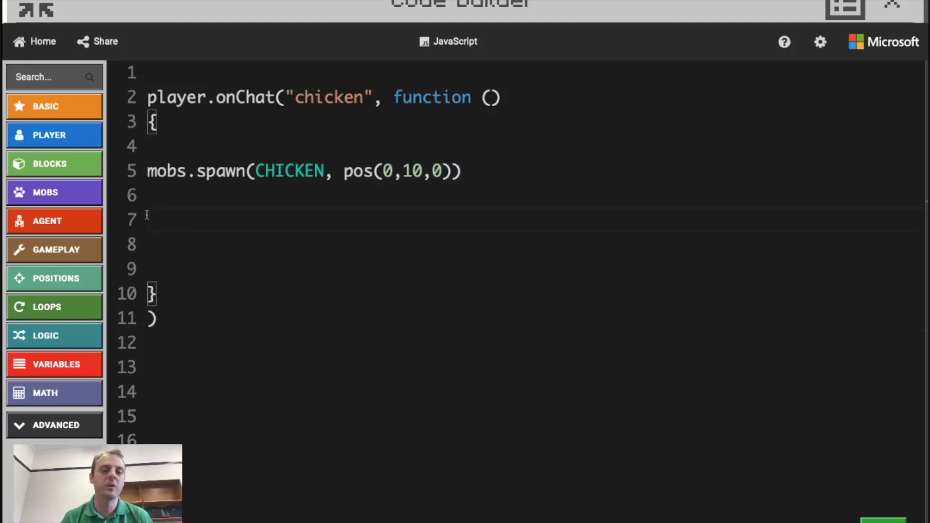
{"action": "key", "text": "ctrl+a"}
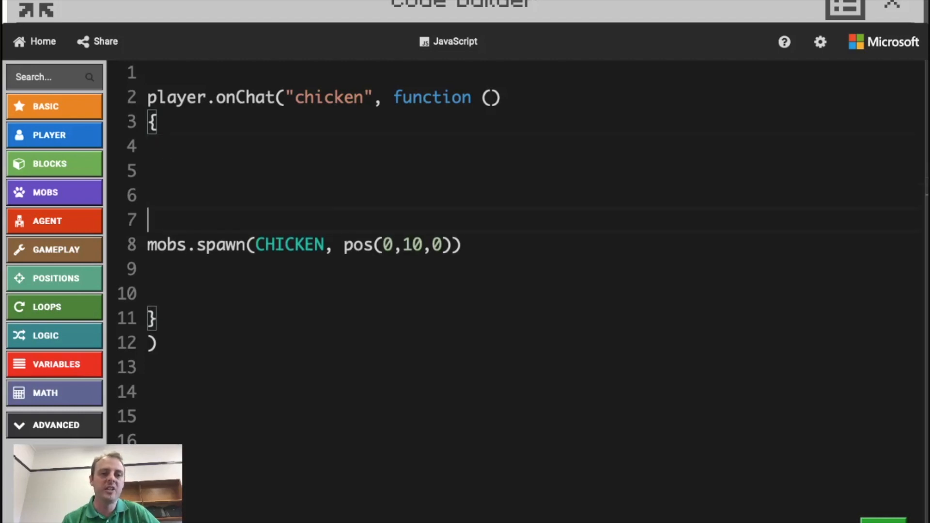
Insert another blank line above the mobs.spawn call in the chicken handler
{"action": "key", "text": "enter"}
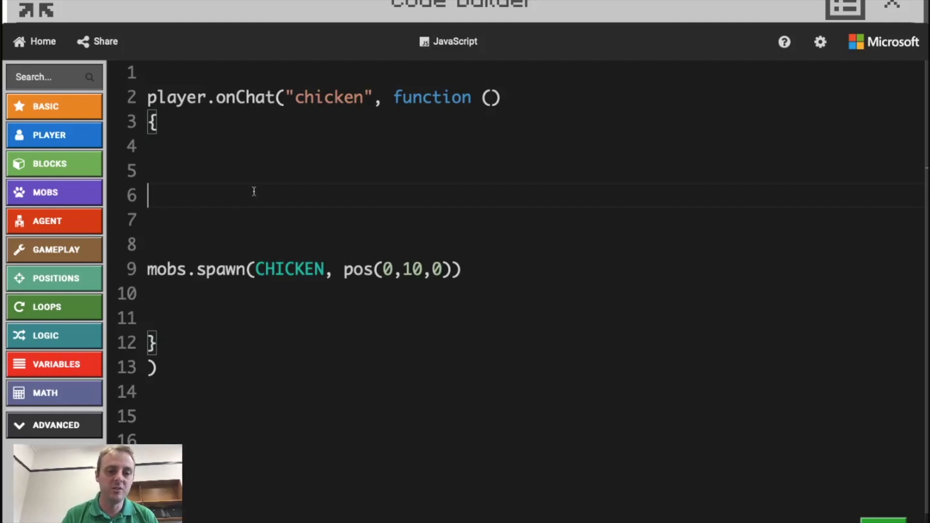
{"action": "mouse_move", "coordinate": [256, 179]}
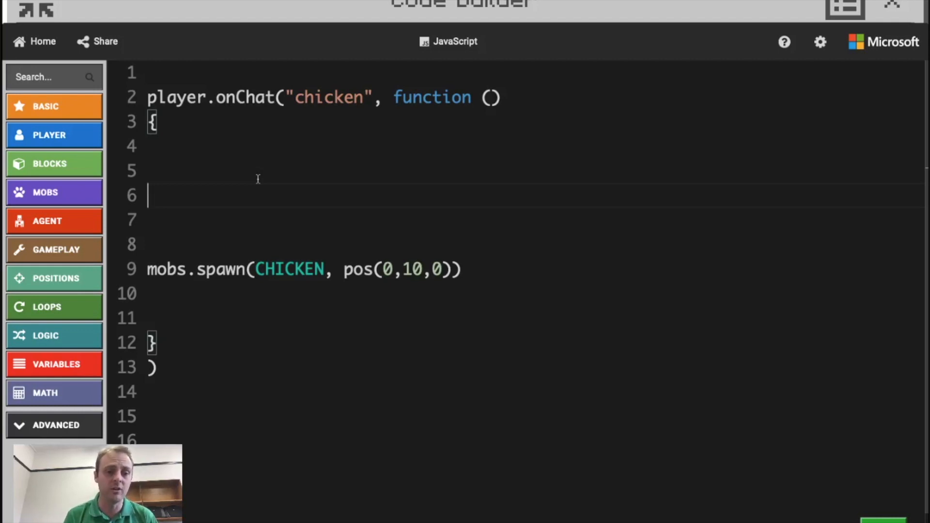
Write the loop start for (let i = 0; above the chicken spawn
{"action": "type", "text": "fo"}
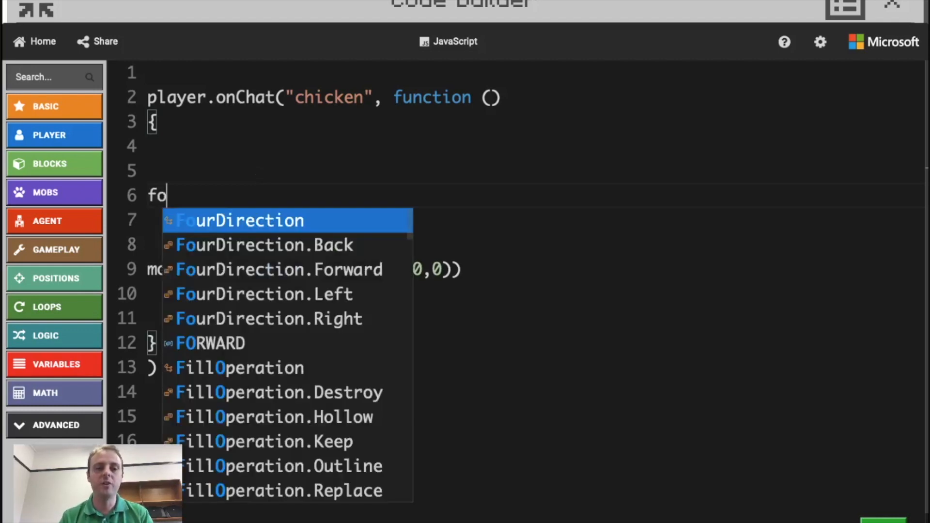
{"action": "type", "text": "r ("}
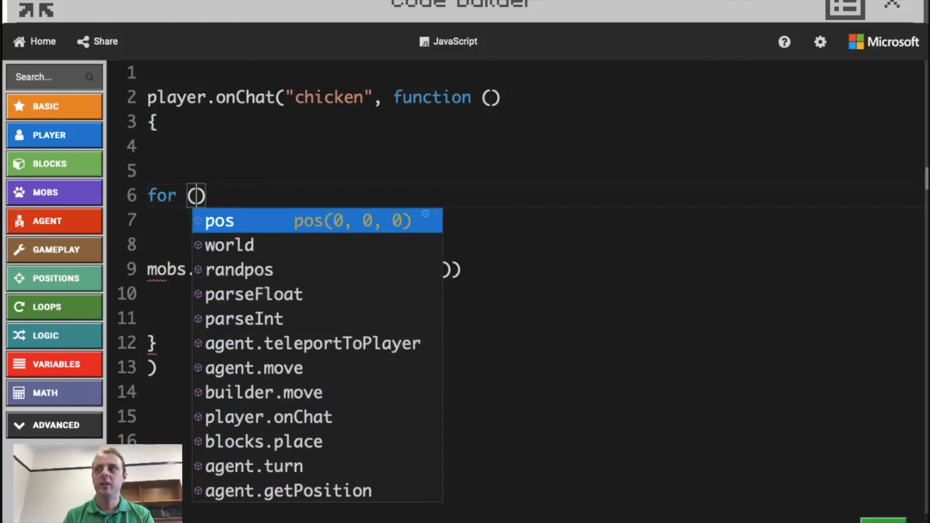
{"action": "type", "text": "let i - 0"}
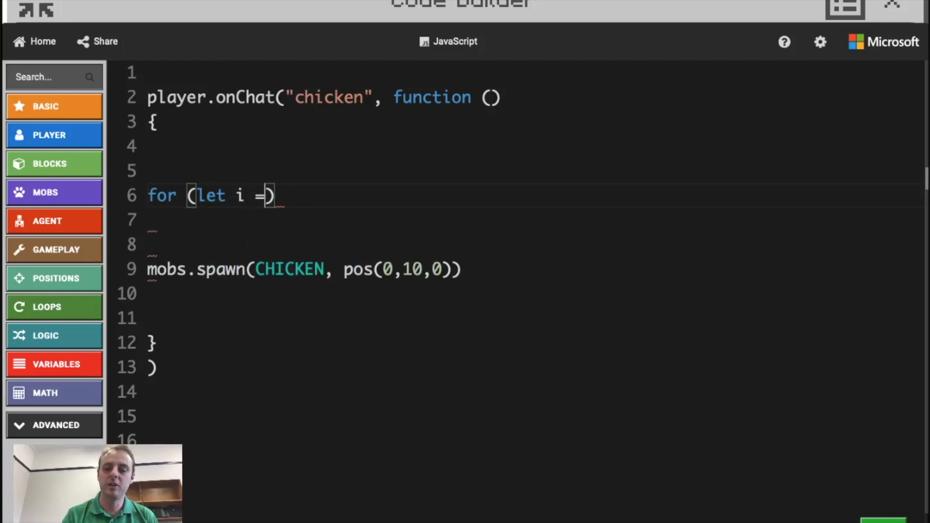
{"action": "type", "text": "0"}
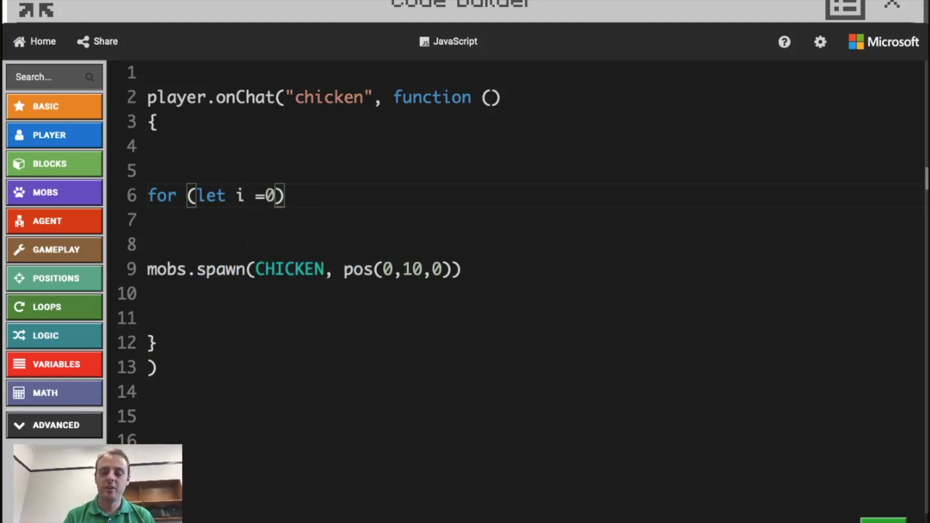
{"action": "type", "text": ";"}
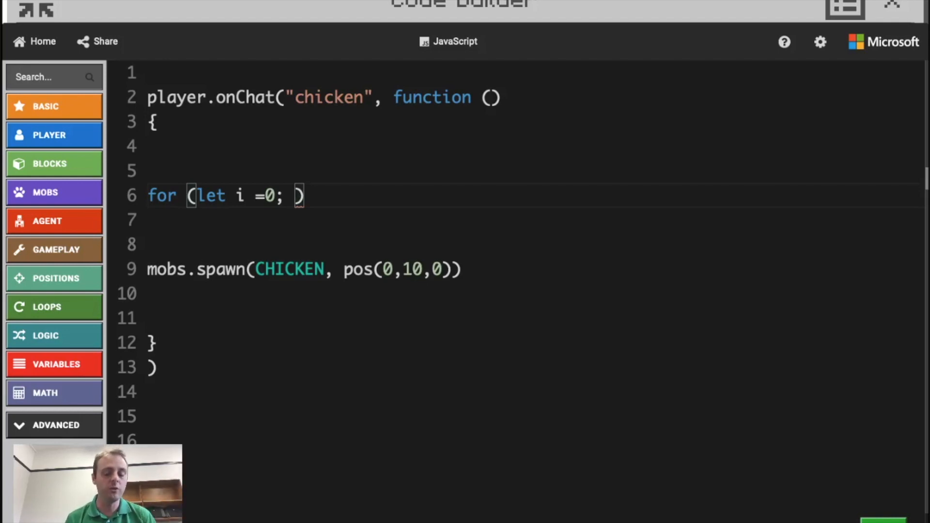
Complete the header with i < 5; i++ and fix the spacing around the equals sign
{"action": "type", "text": "i"}
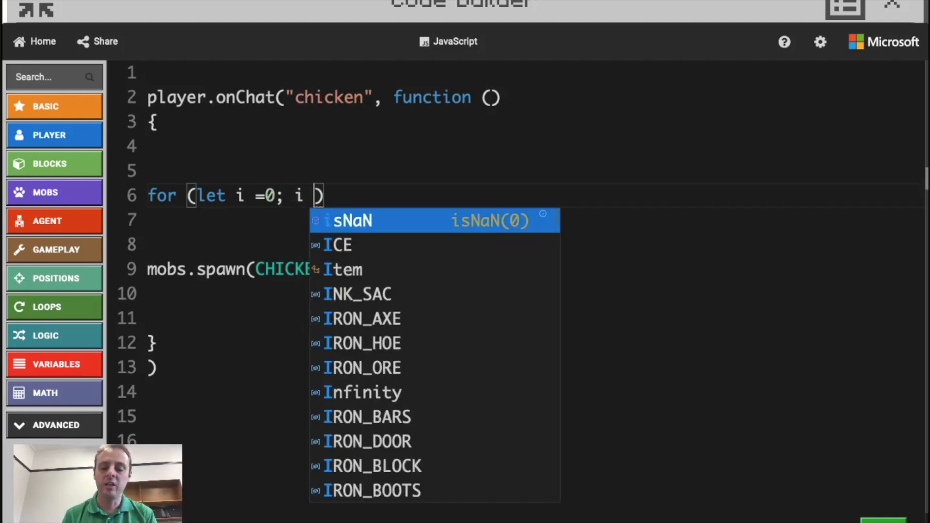
{"action": "type", "text": "< 5"}
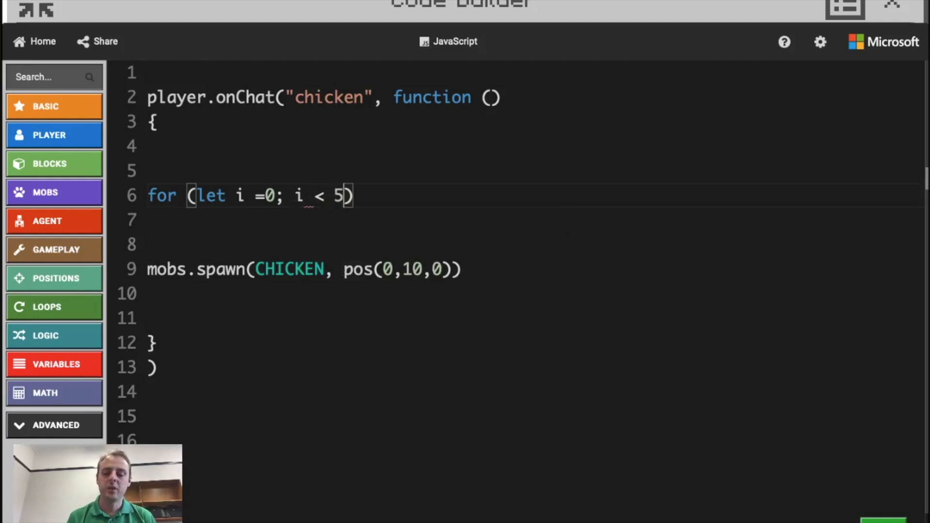
{"action": "type", "text": ";"}
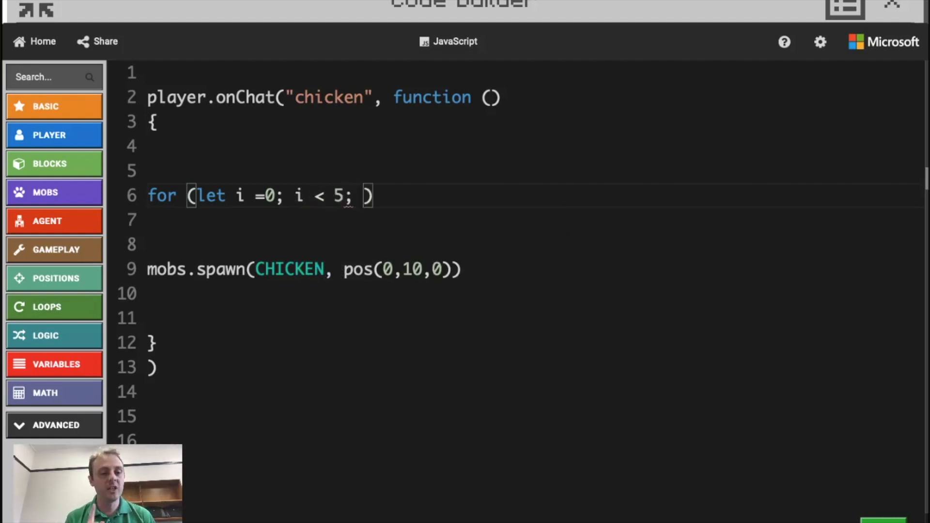
{"action": "type", "text": "i"}
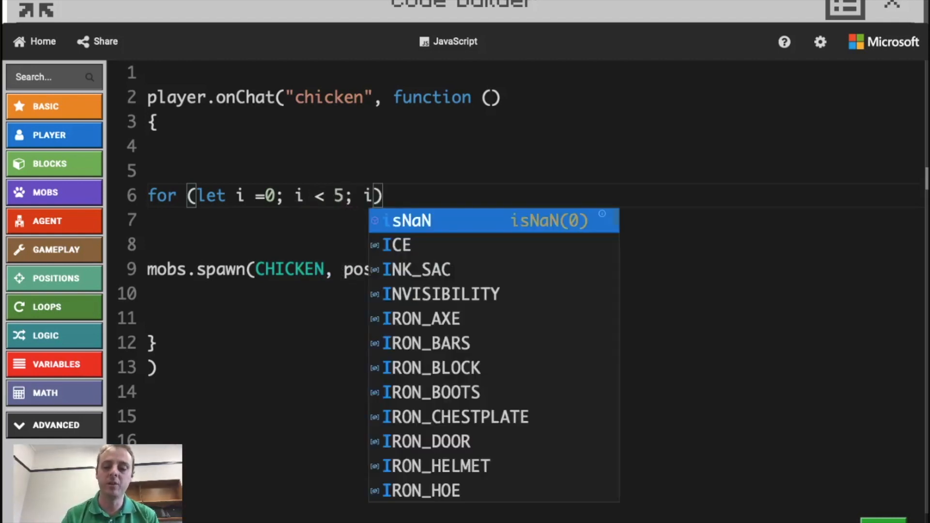
{"action": "type", "text": "++"}
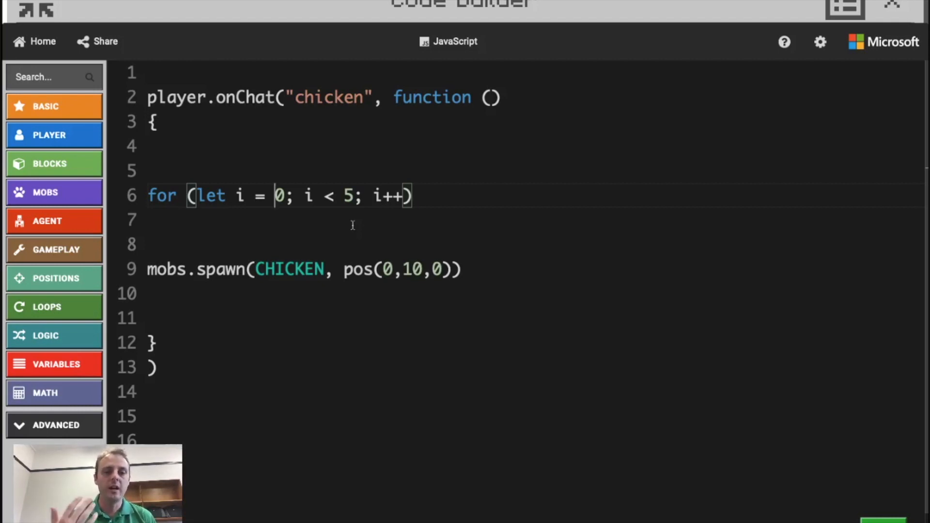
{"action": "double_click", "coordinate": [347, 196]}
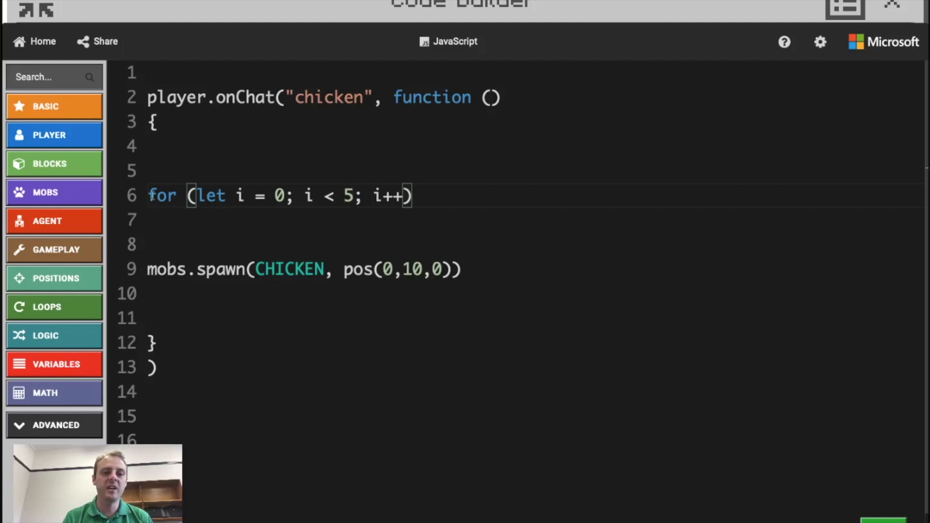
{"action": "left_click_drag", "start_coordinate": [147, 269], "coordinate": [424, 269]}
{"action": "type", "text": "{"}
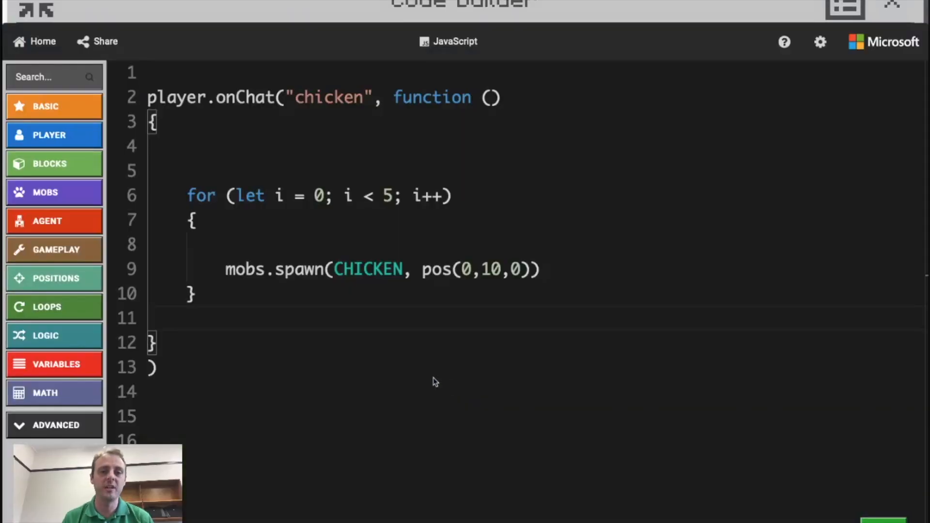
Change the loop limit from 5 to 500 and select the chicken command word
{"action": "triple_click", "coordinate": [383, 269]}
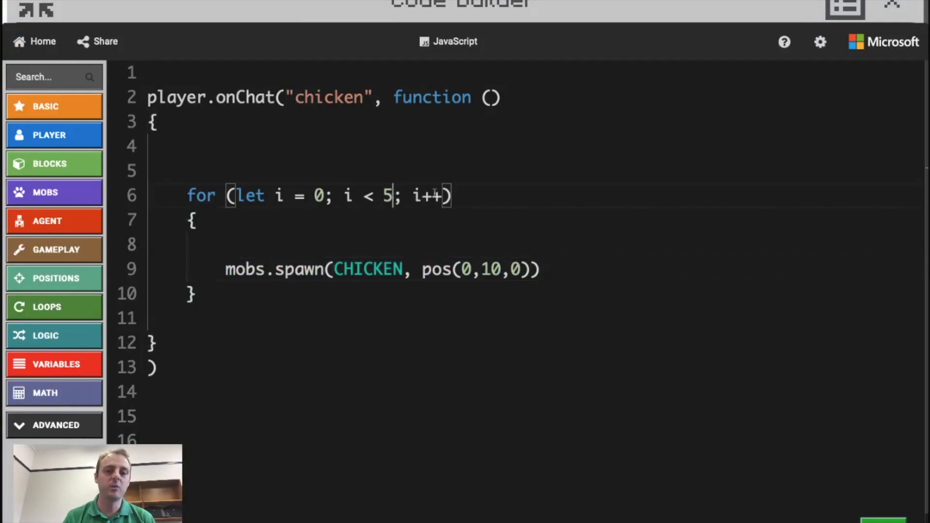
{"action": "type", "text": "00"}
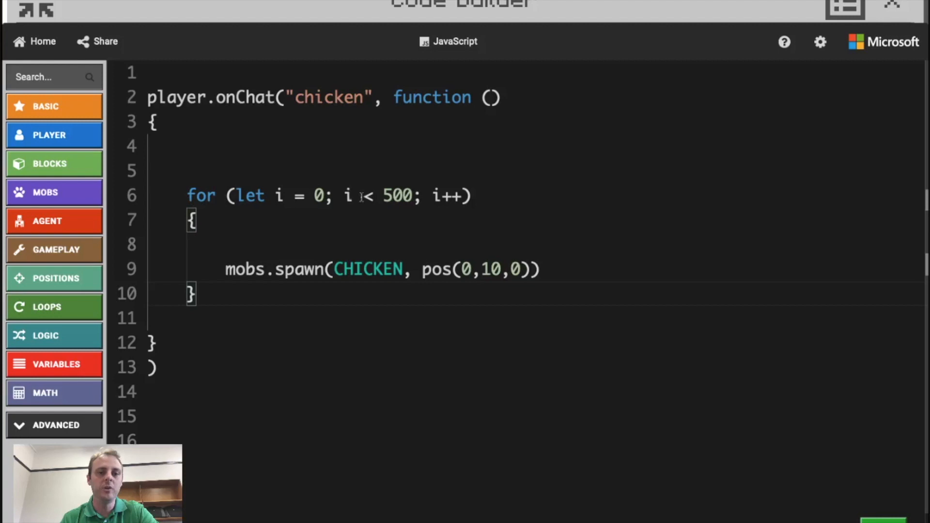
{"action": "double_click", "coordinate": [397, 195]}
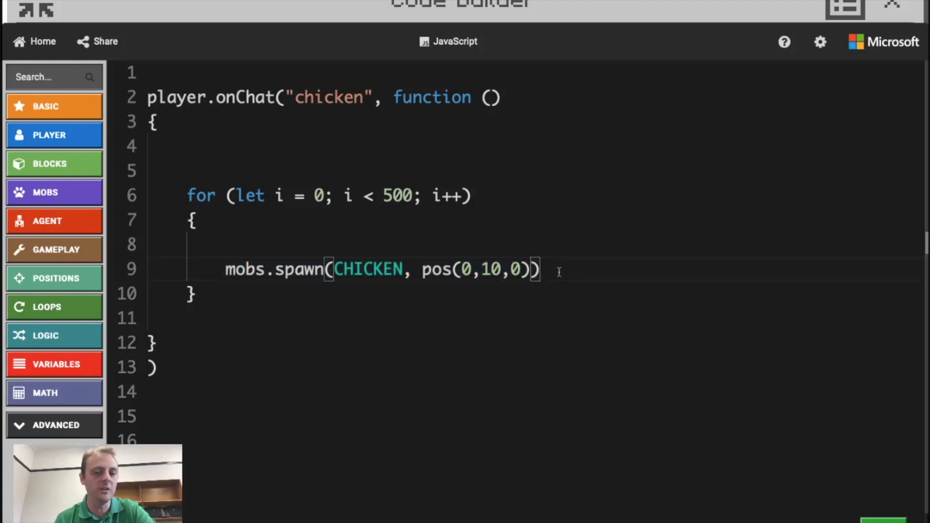
{"action": "mouse_move", "coordinate": [231, 283]}
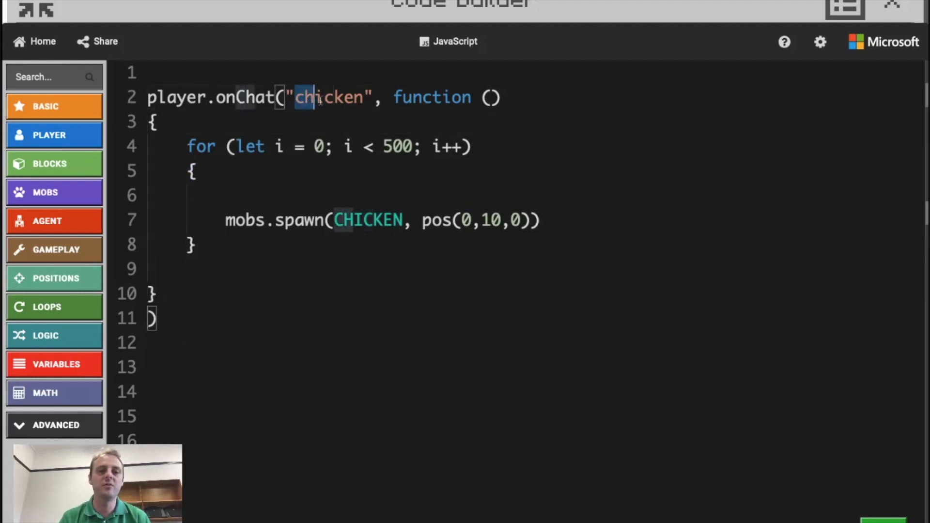
Rename the command to "horse" spawning HORSE 500 times, then select the whole handler
{"action": "type", "text": "horse"}
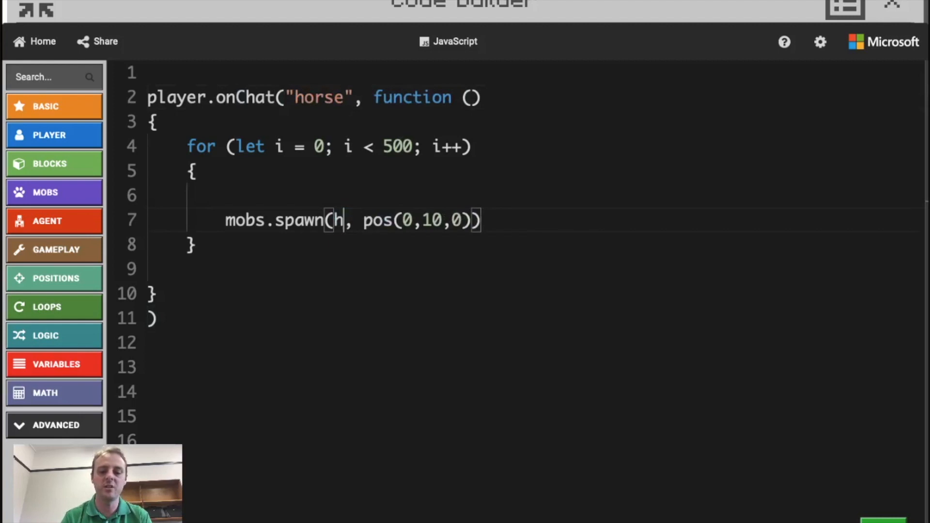
{"action": "type", "text": "orse"}
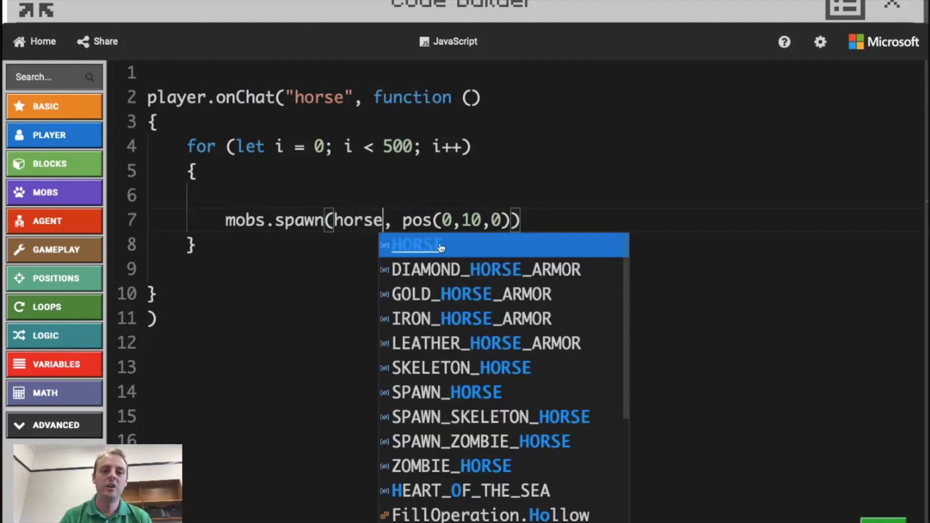
{"action": "left_click", "coordinate": [417, 245]}
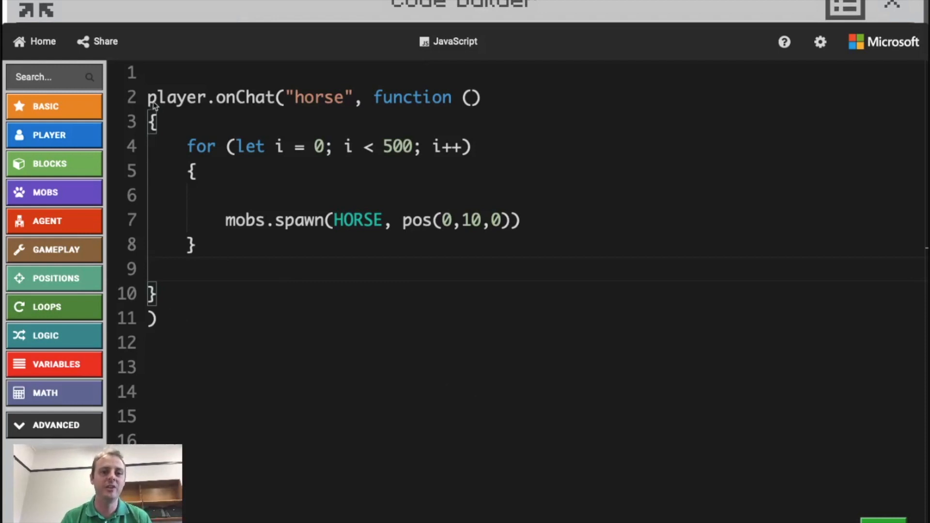
{"action": "left_click_drag", "start_coordinate": [149, 97], "coordinate": [169, 147]}
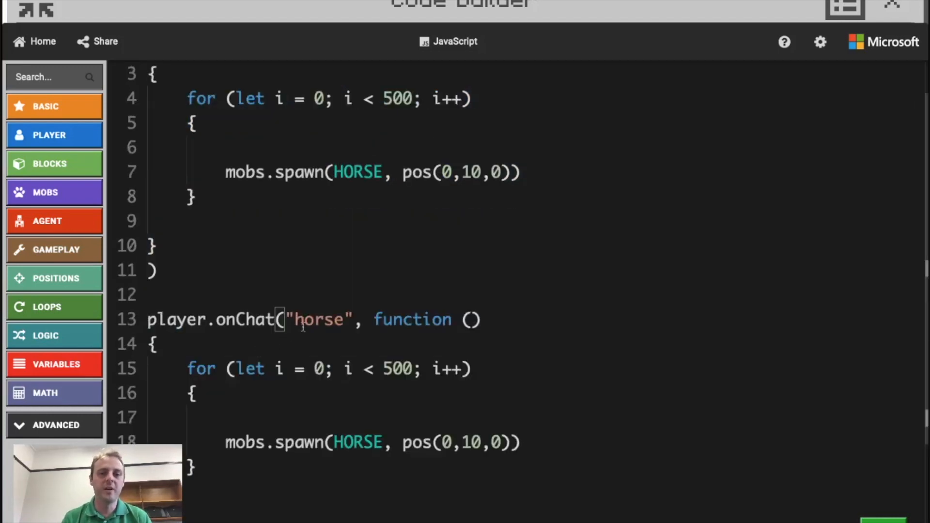
Rename the pasted handler's command to "dolphin" and its mob to DOLPHIN
{"action": "type", "text": "dol"}
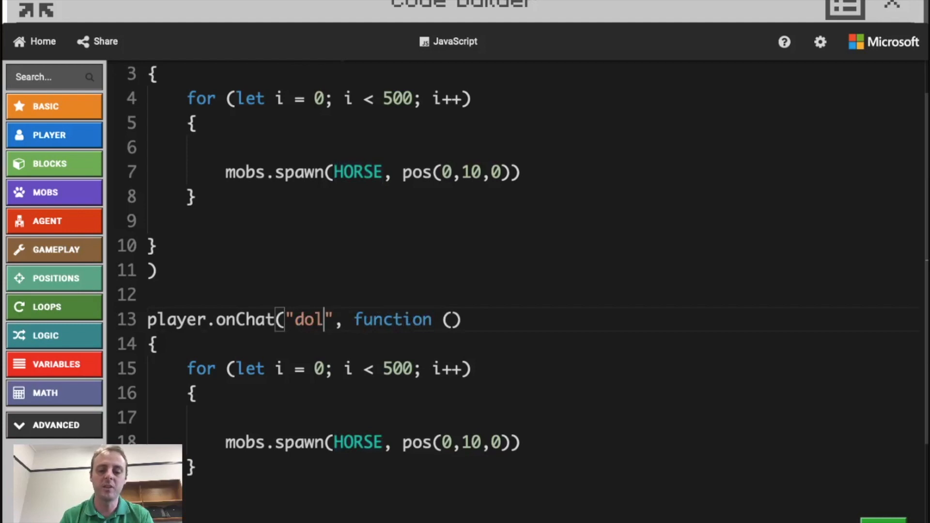
{"action": "type", "text": "p"}
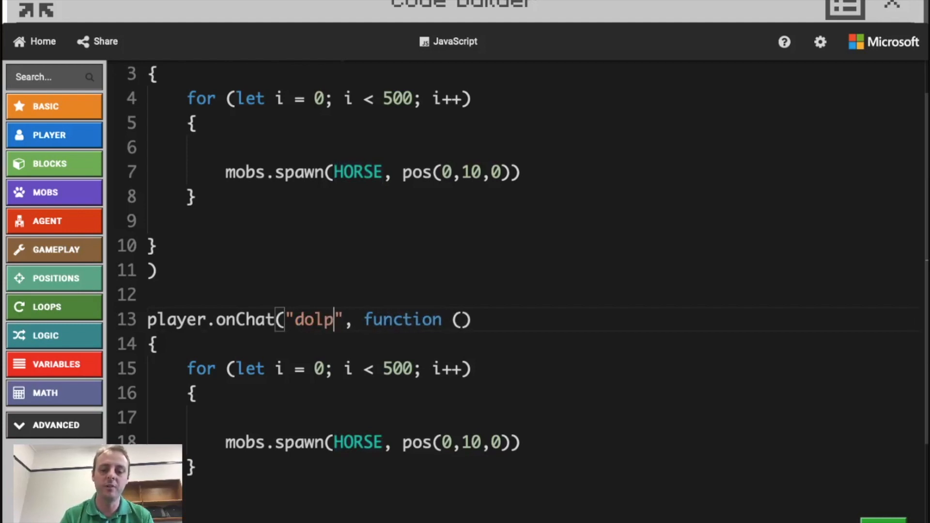
{"action": "type", "text": "hin"}
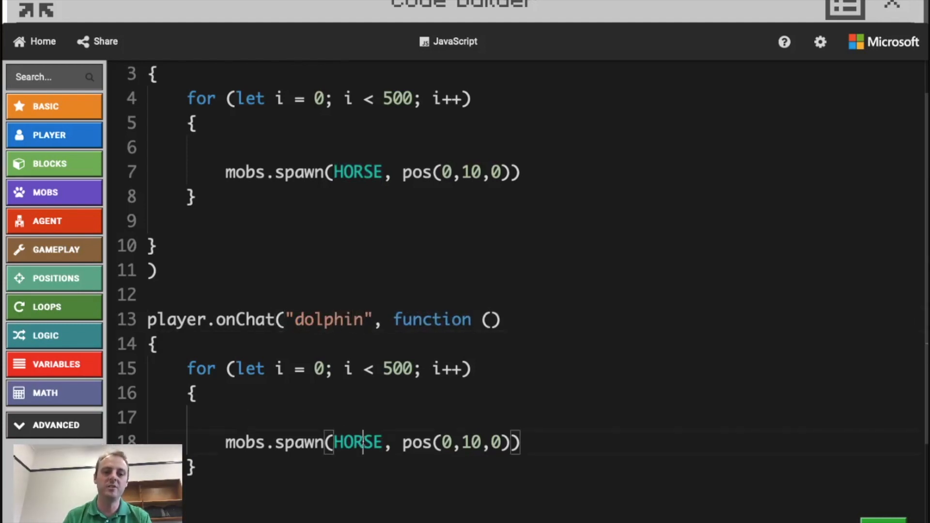
{"action": "type", "text": "DOLPHIN"}
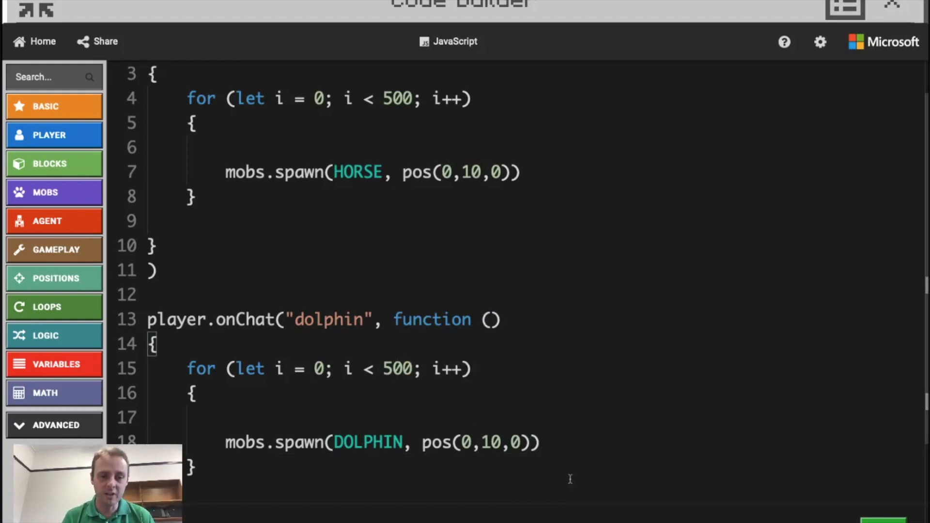
{"action": "mouse_move", "coordinate": [430, 338]}
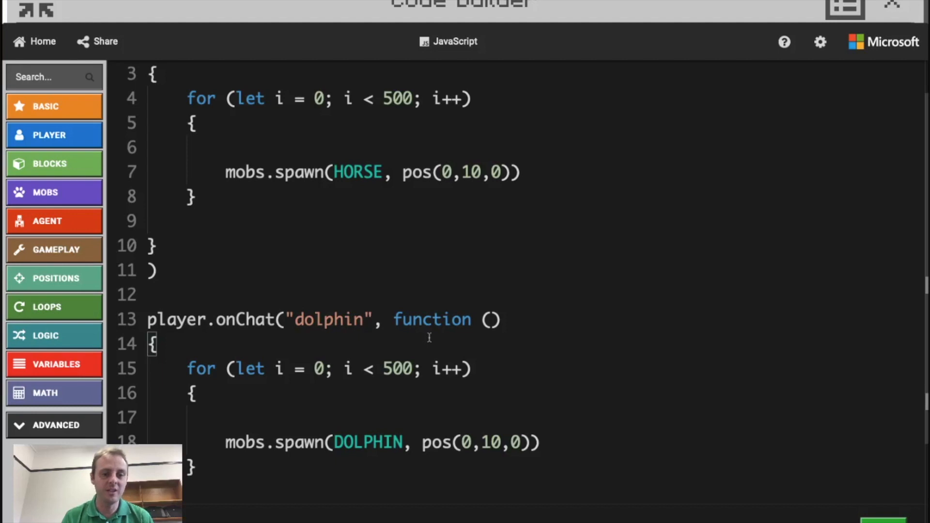
{"action": "mouse_move", "coordinate": [432, 335]}
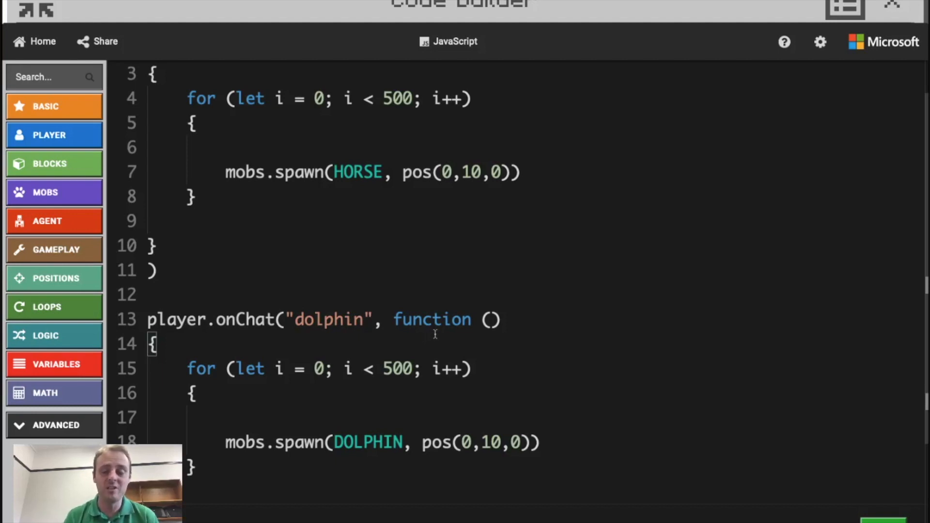